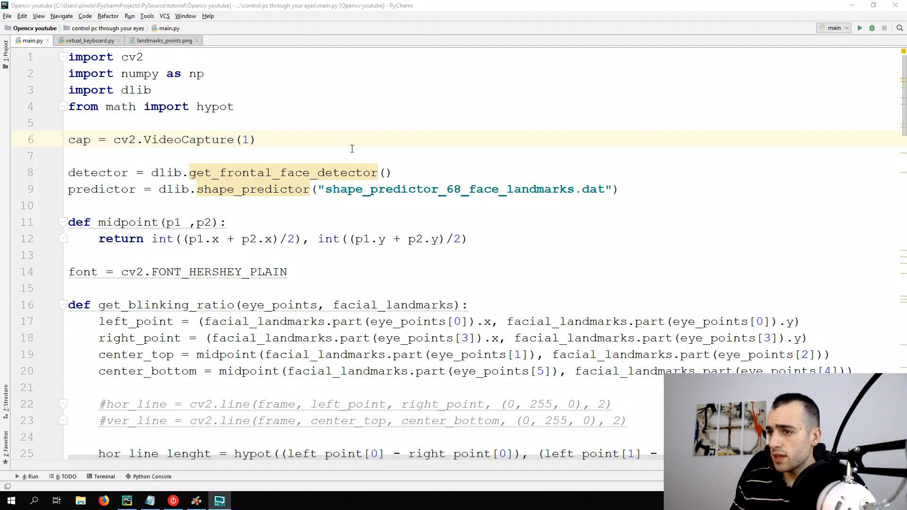
- Open virtual_keyboard.py to view the keyboard array, keys_set_1 dictionary and letter function
click(860, 28)
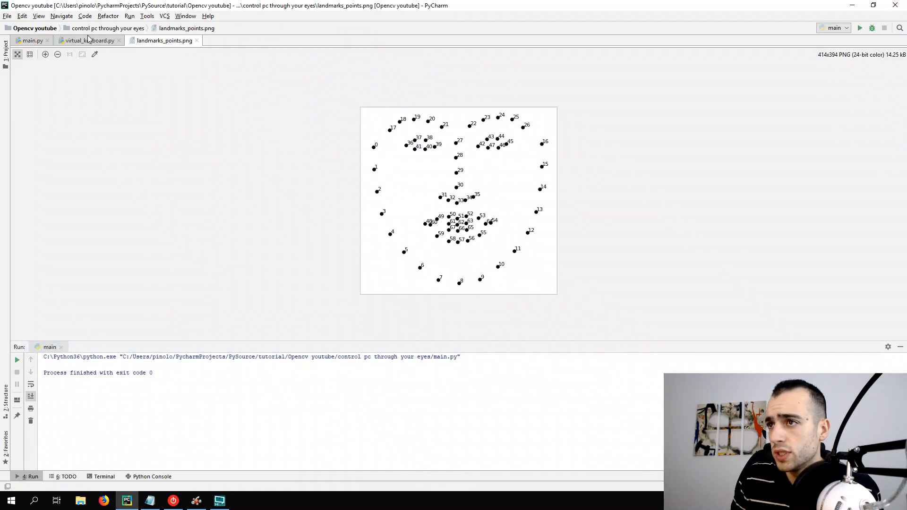
click(88, 41)
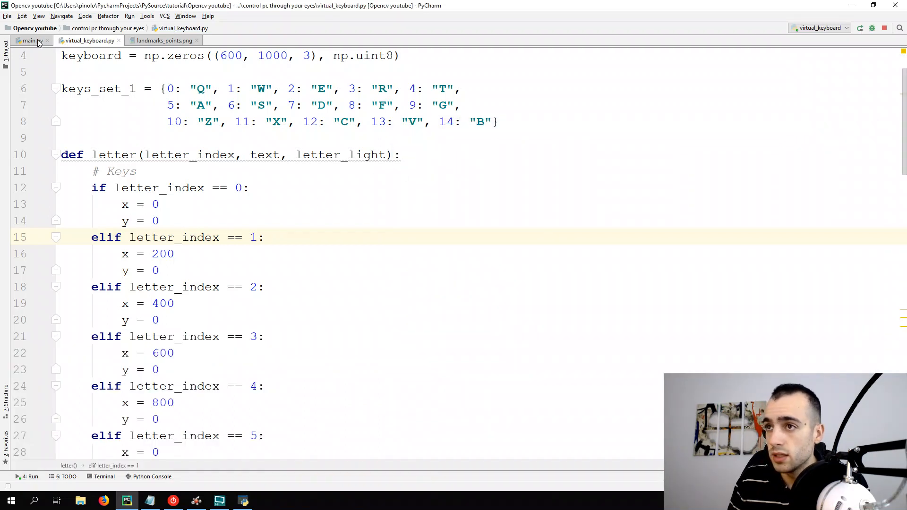
- Back in main.py, fold the midpoint, get_blinking_ratio and get_gaze_ratio function bodies
click(219, 237)
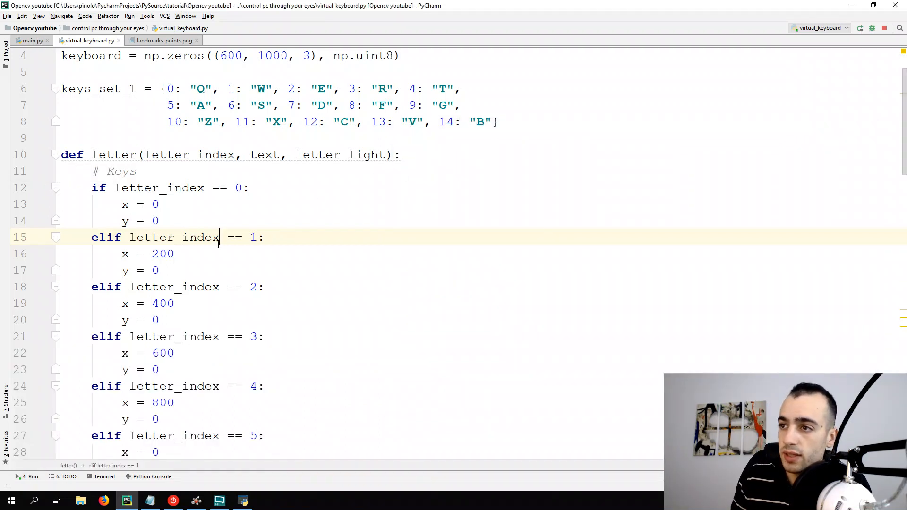
click(32, 41)
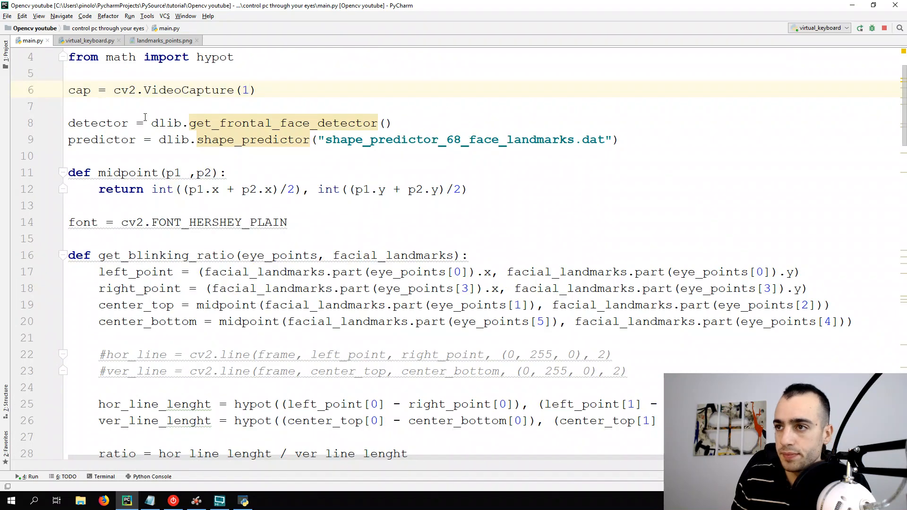
mouse_move(168, 255)
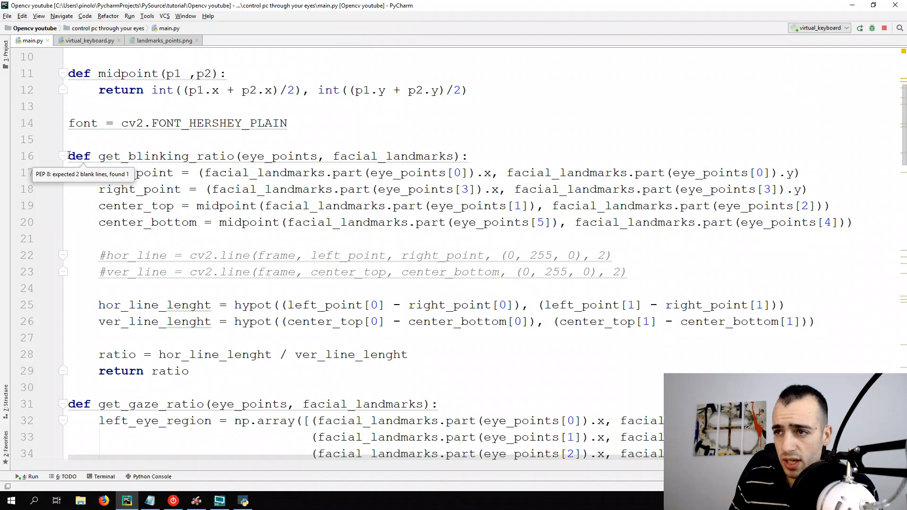
click(63, 156)
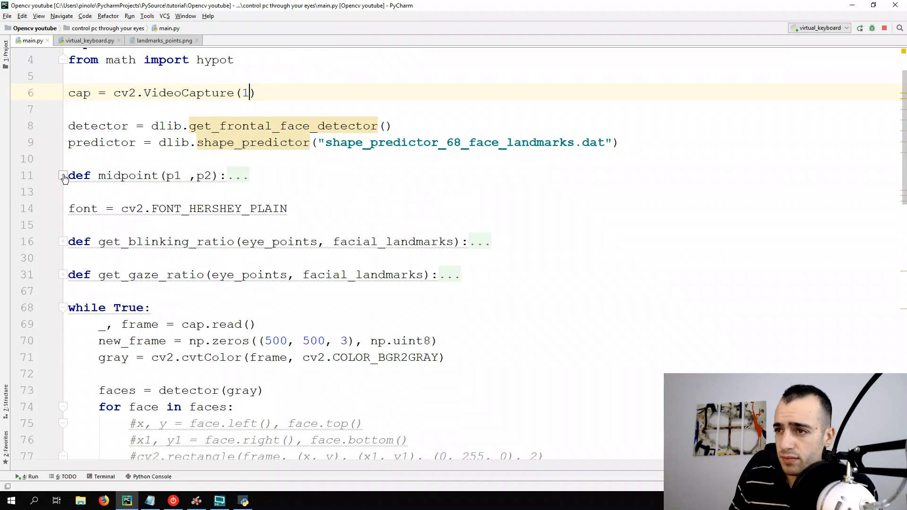
scroll(down, 3)
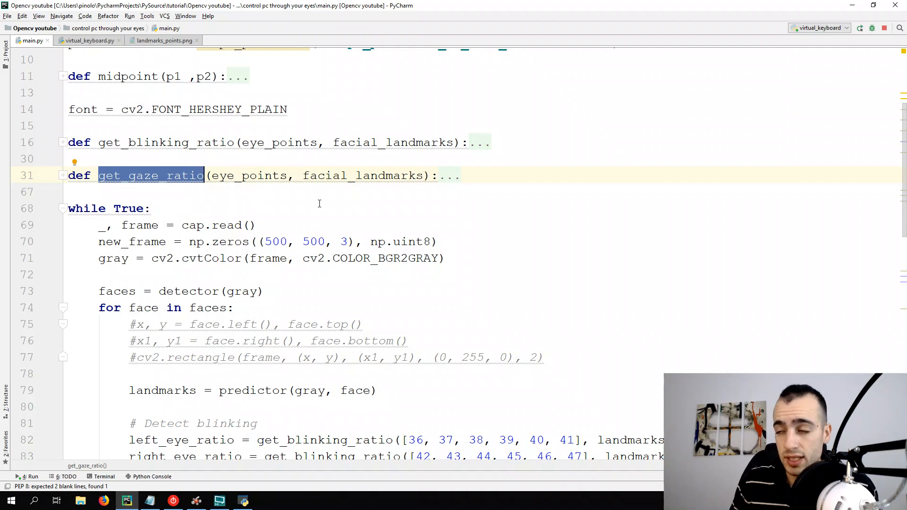
mouse_move(283, 176)
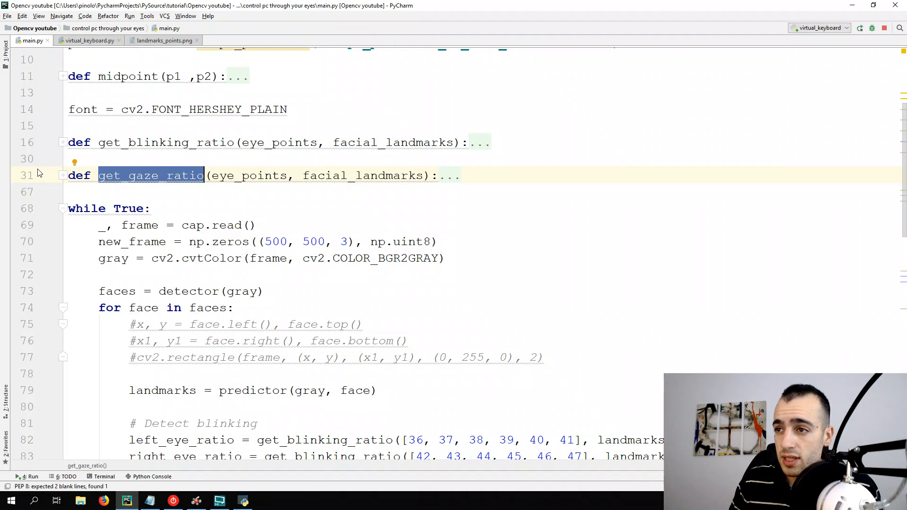
click(62, 175)
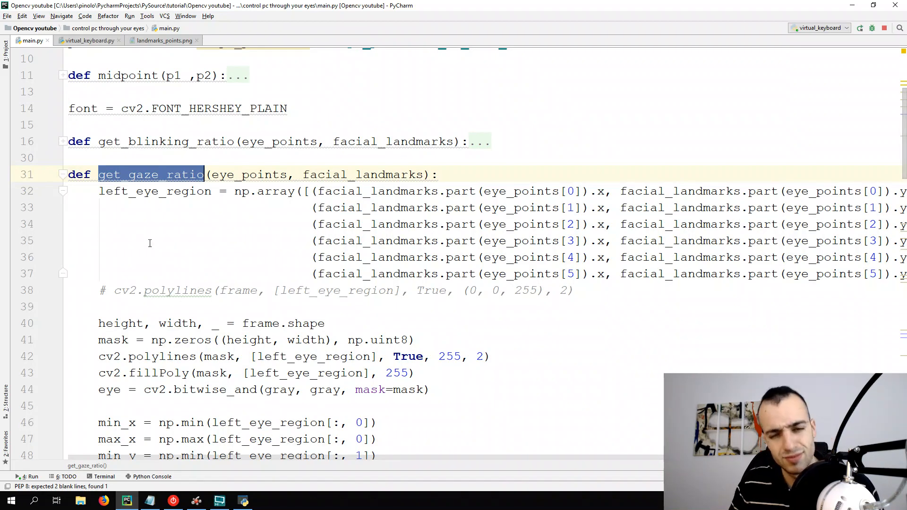
click(63, 175)
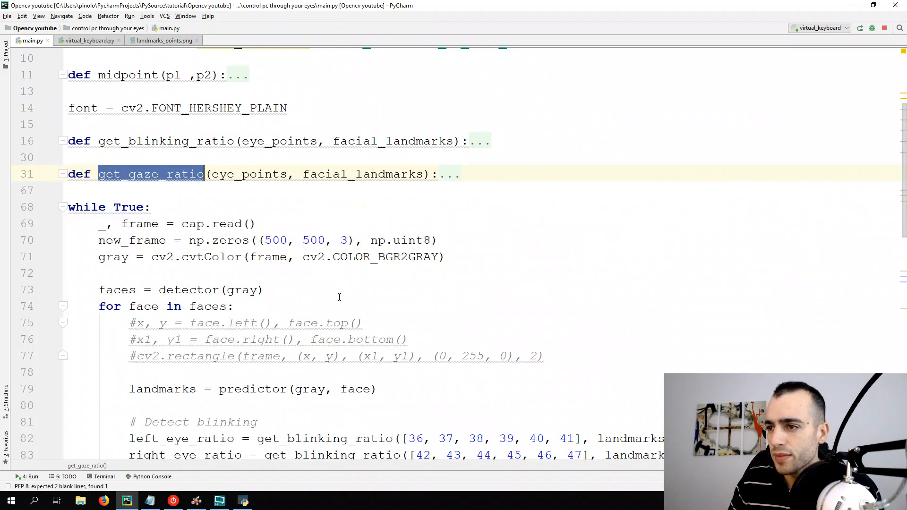
scroll(down, 3)
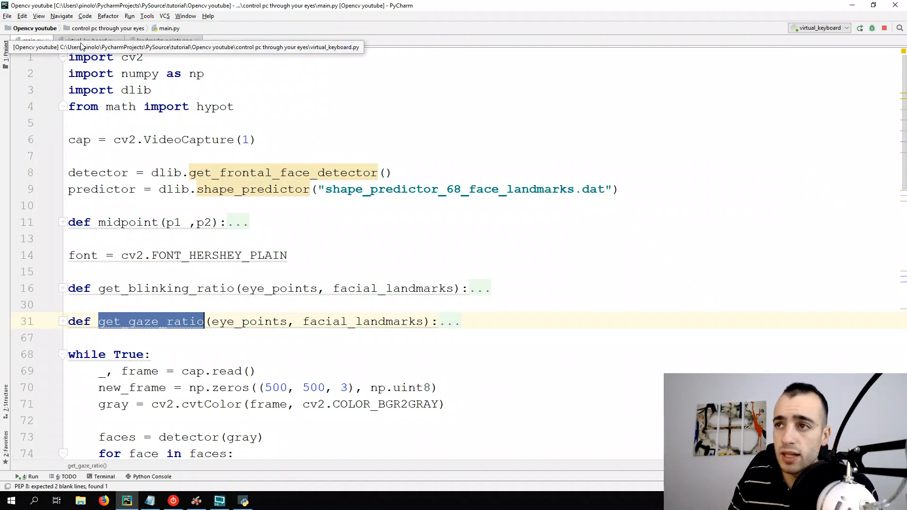
- Paste the keyboard array and keys_set_1 into main.py under a '# Keyboard settings' comment
click(88, 40)
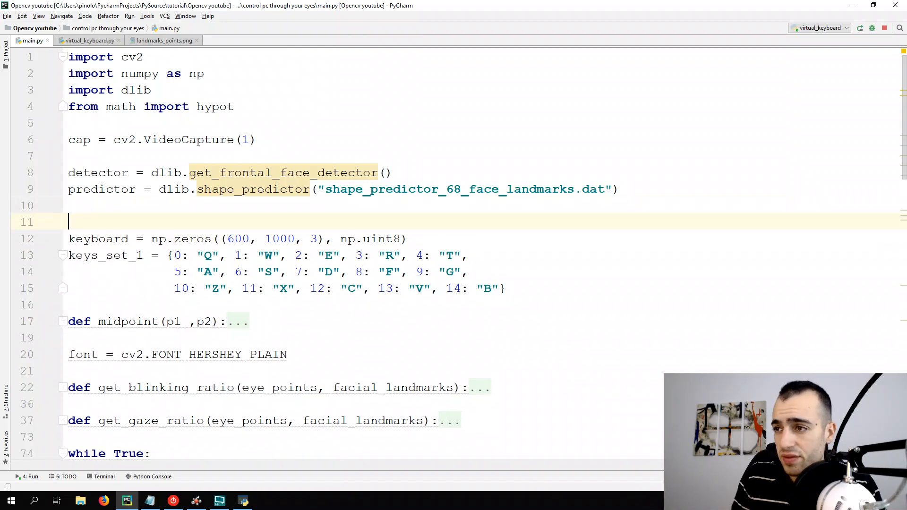
text(#)
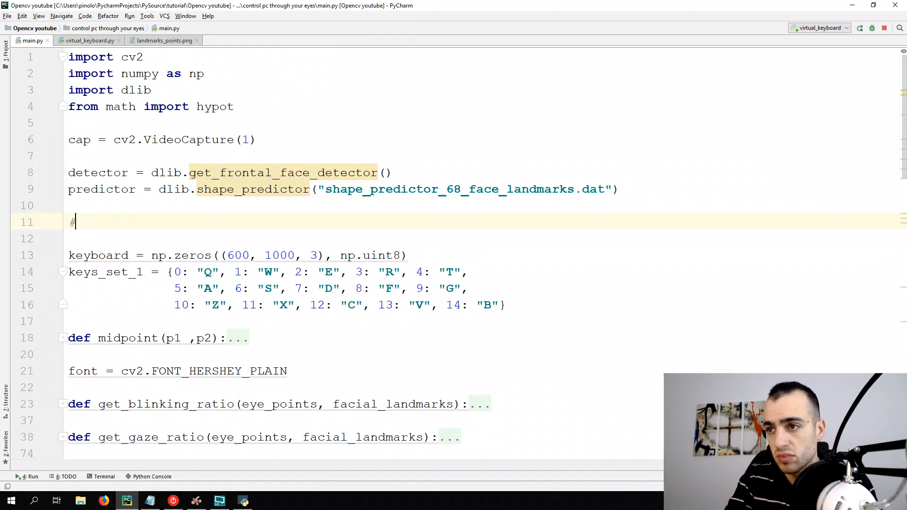
text(Keyboard)
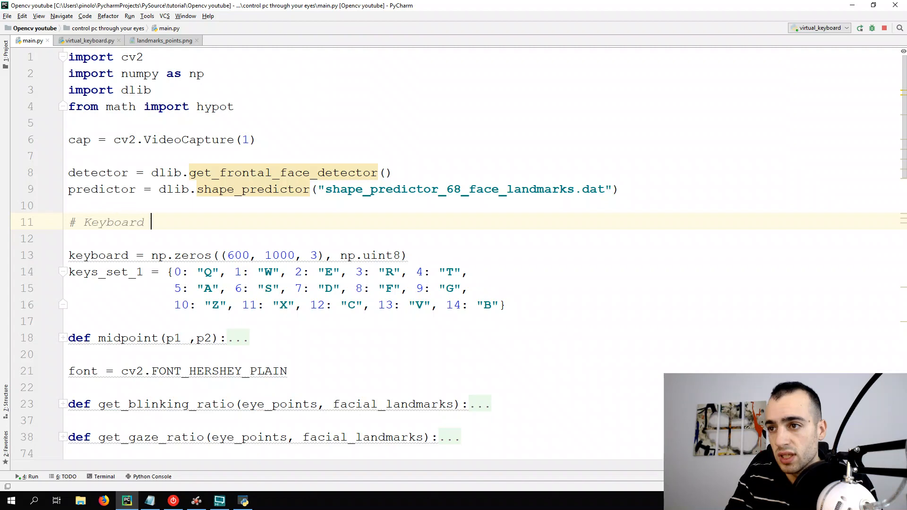
text(settings)
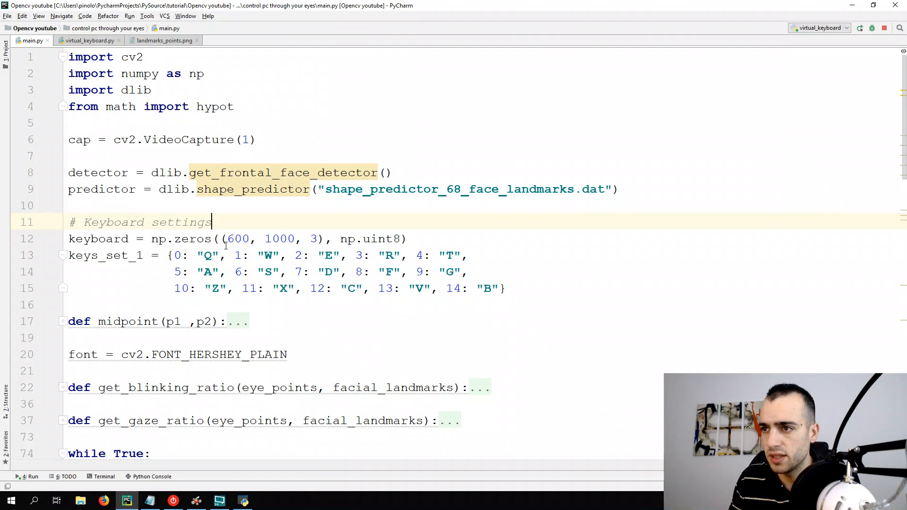
- Copy letter() from virtual_keyboard.py below keys_set_1 in main.py and fold it
click(87, 41)
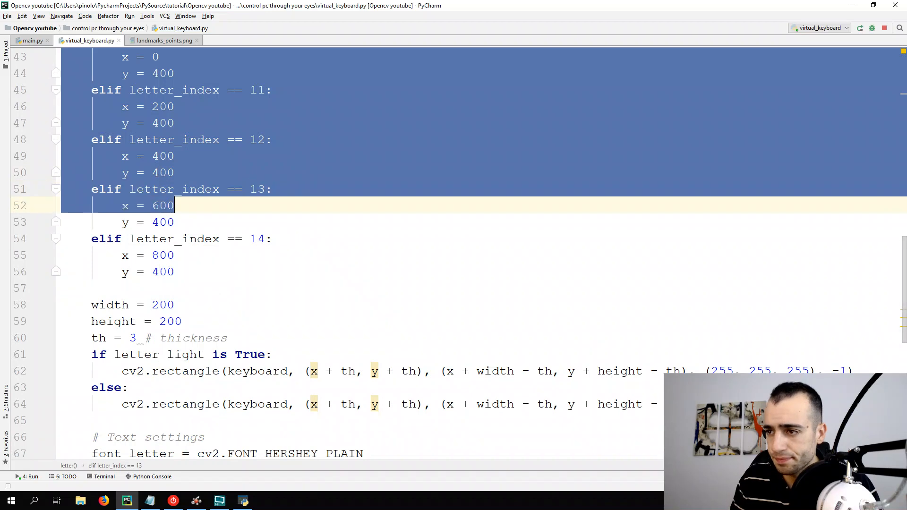
scroll(down, 3)
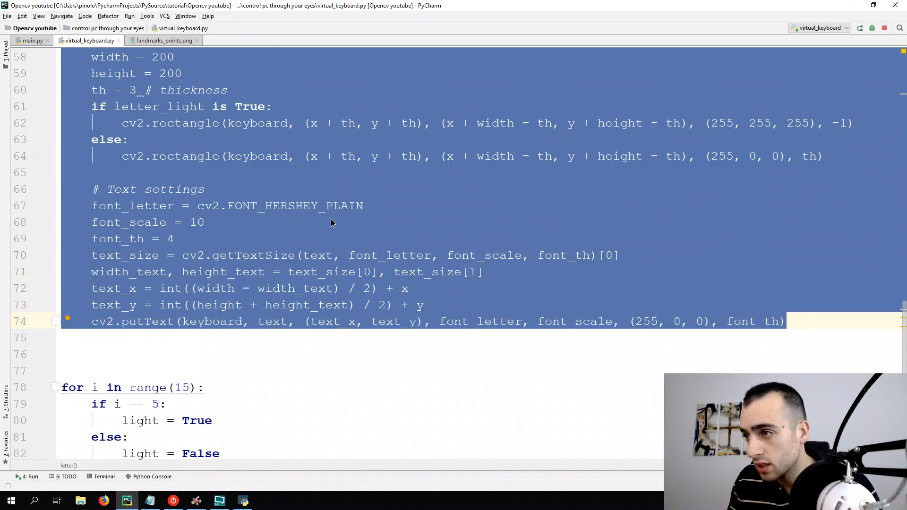
click(32, 41)
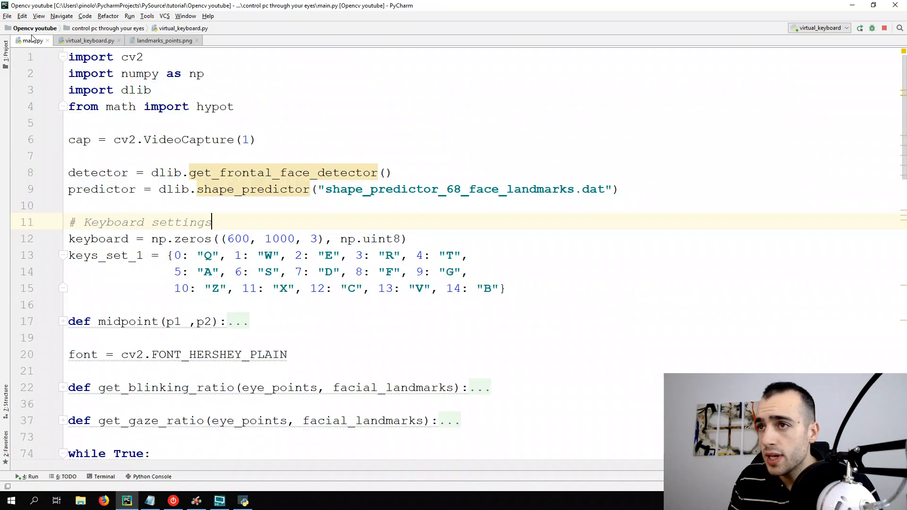
scroll(down, 3)
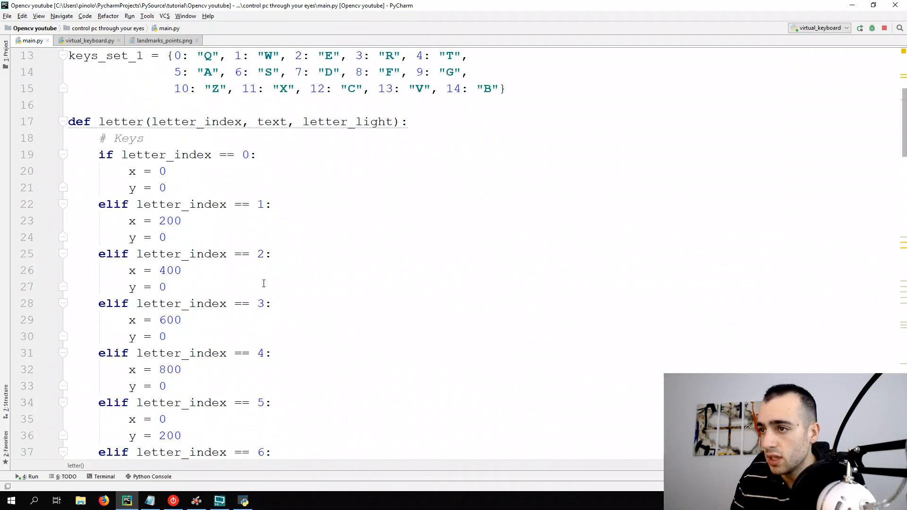
click(62, 272)
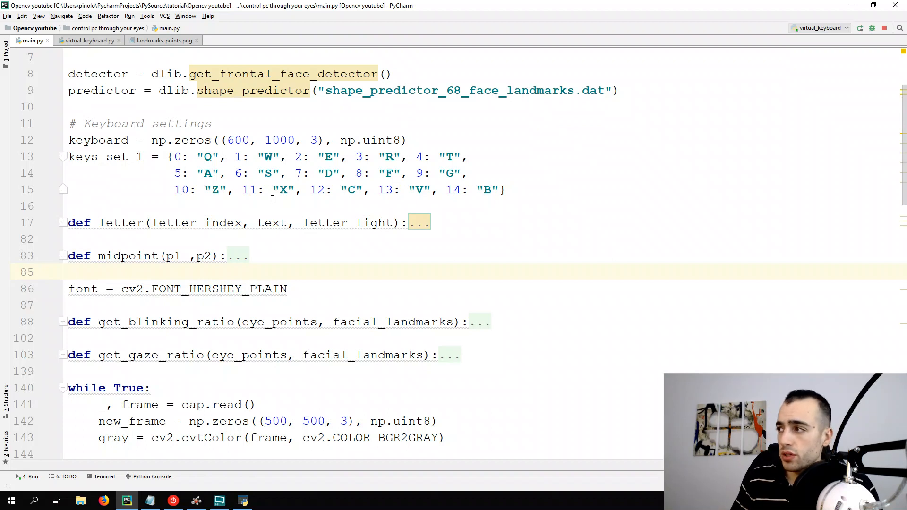
- Add cv2.imshow("Virtual keyboard", keyboard) to the main loop
click(70, 272)
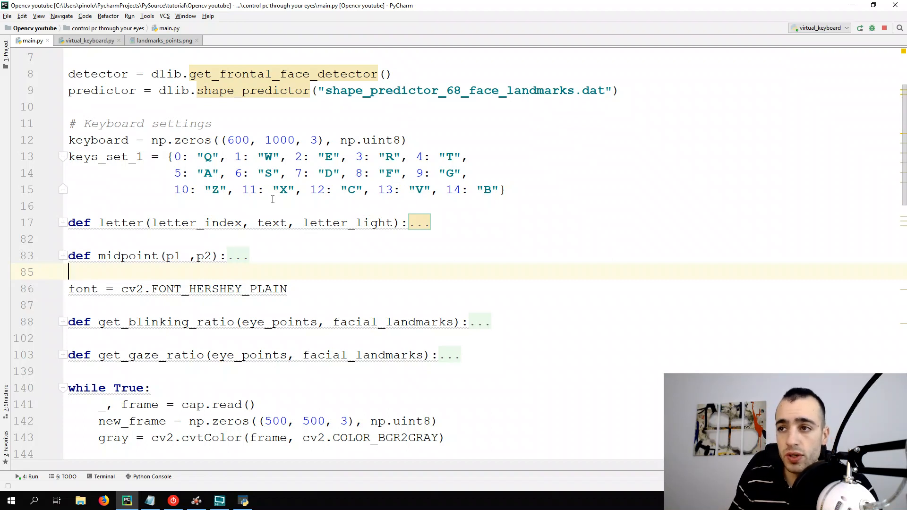
mouse_move(204, 209)
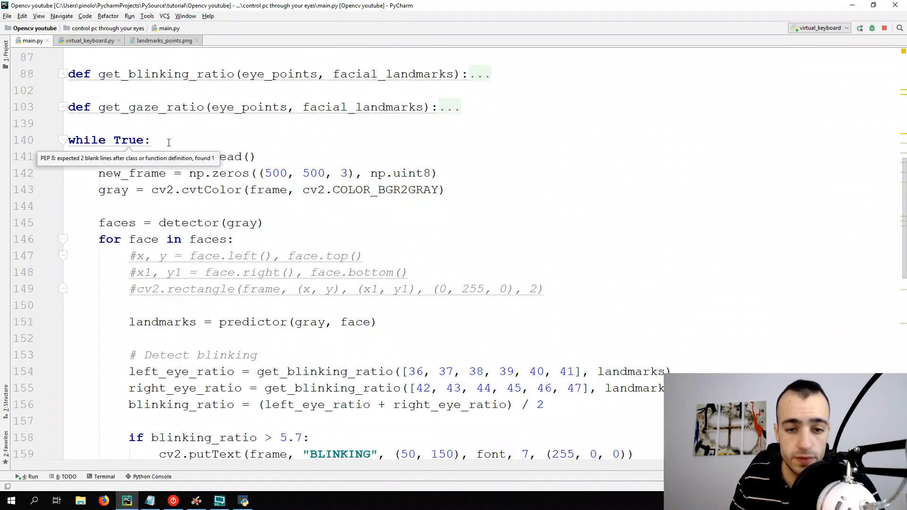
scroll(down, 3)
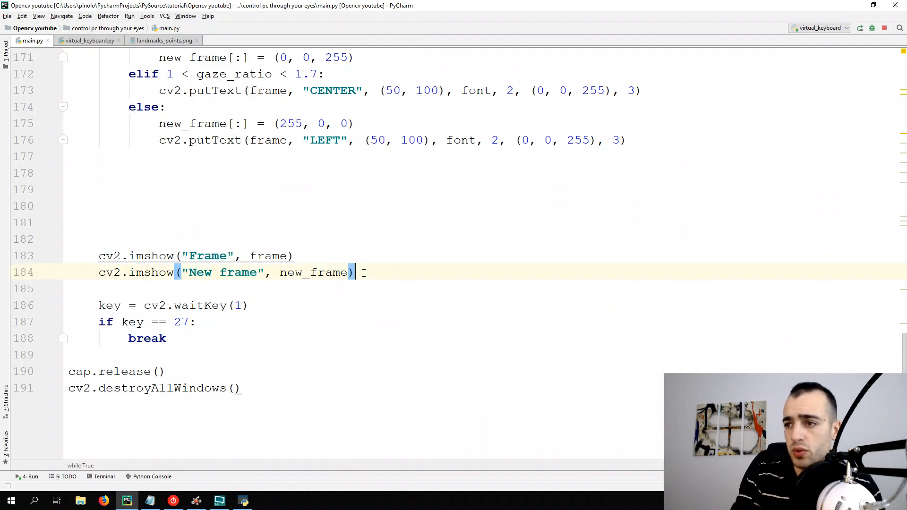
text(cv2.imshow("Virtual b)
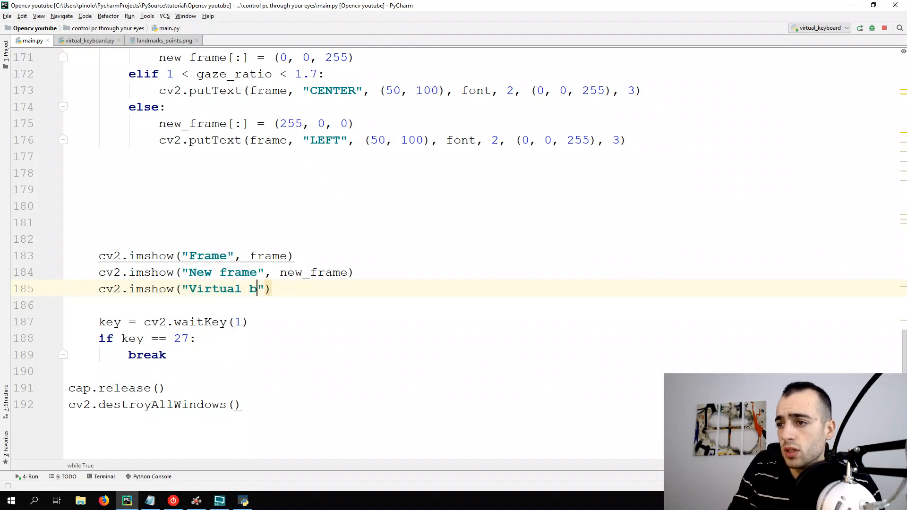
text(eyboard)
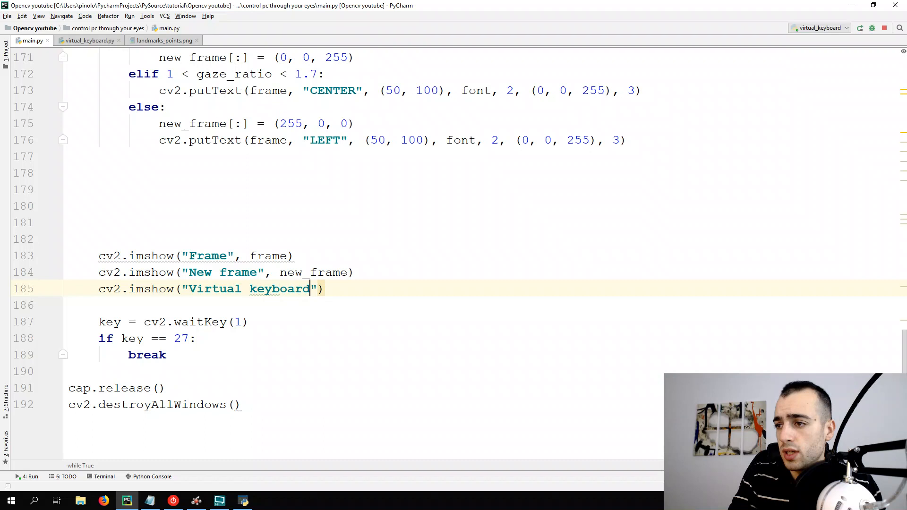
text(, vi)
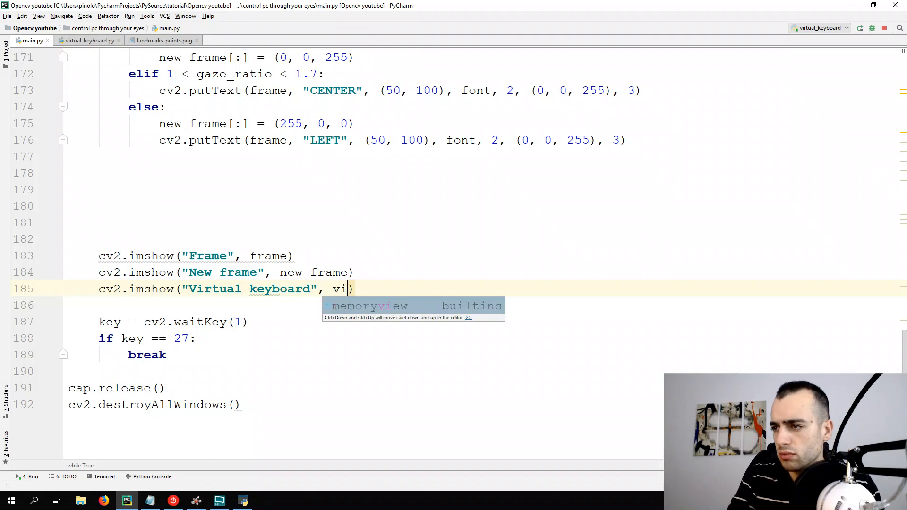
text(keyboard)
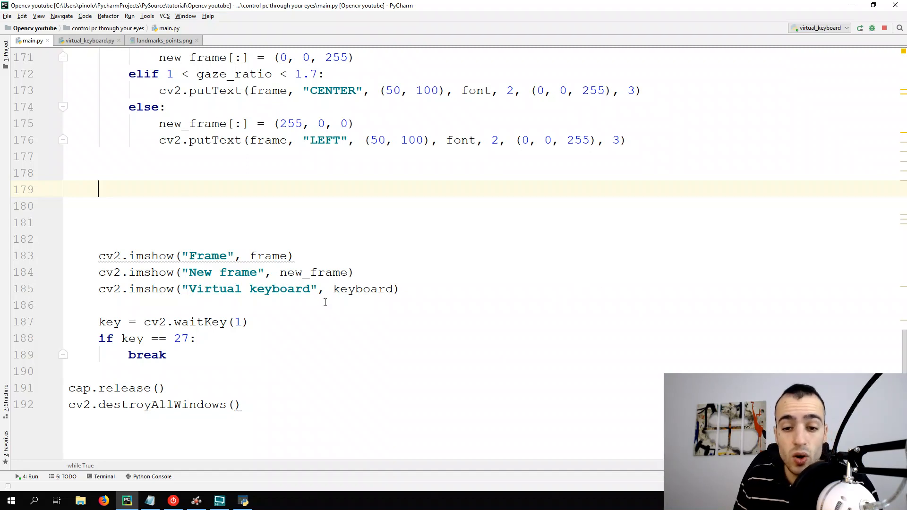
mouse_move(255, 282)
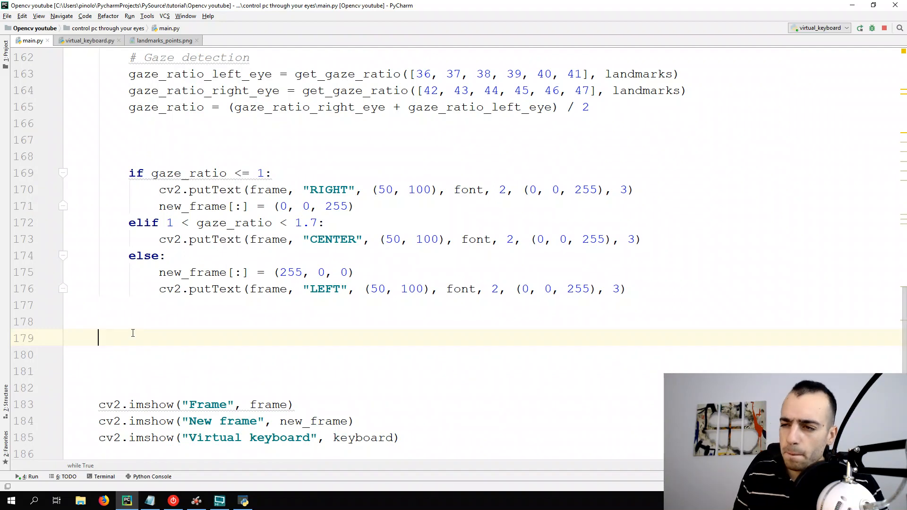
- Add a '# Letters' comment and paste the 15-letter drawing loop from virtual_keyboard.py
text(#)
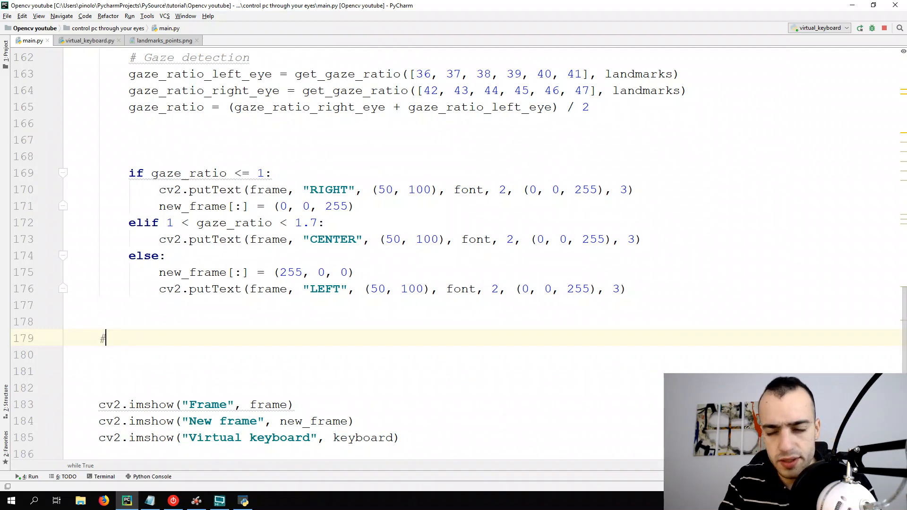
text(Letters)
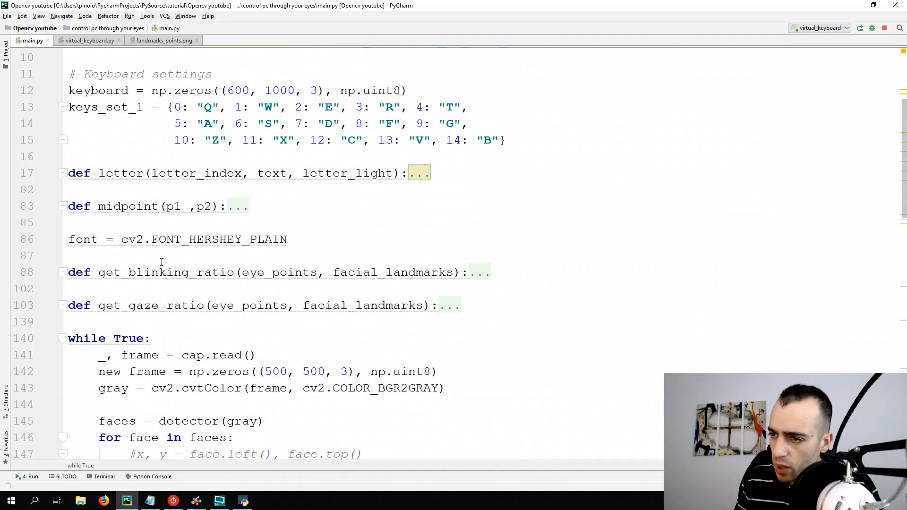
mouse_move(100, 173)
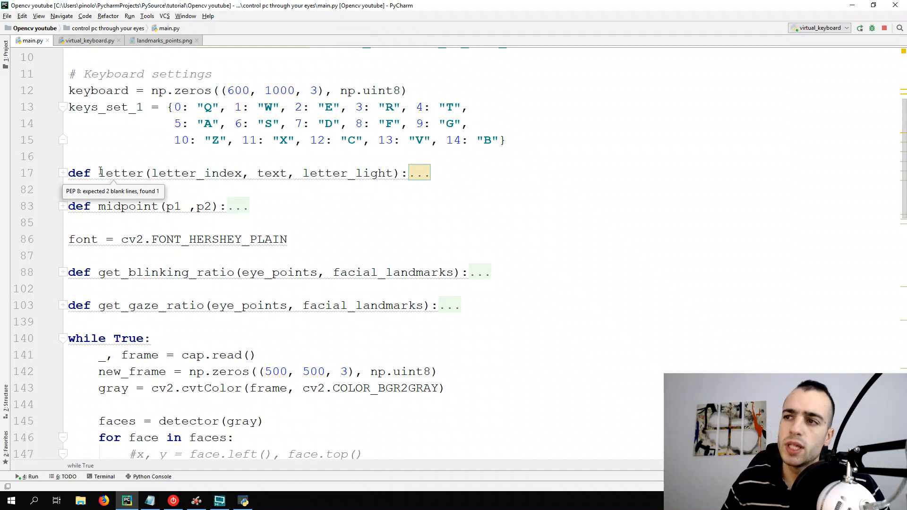
click(88, 40)
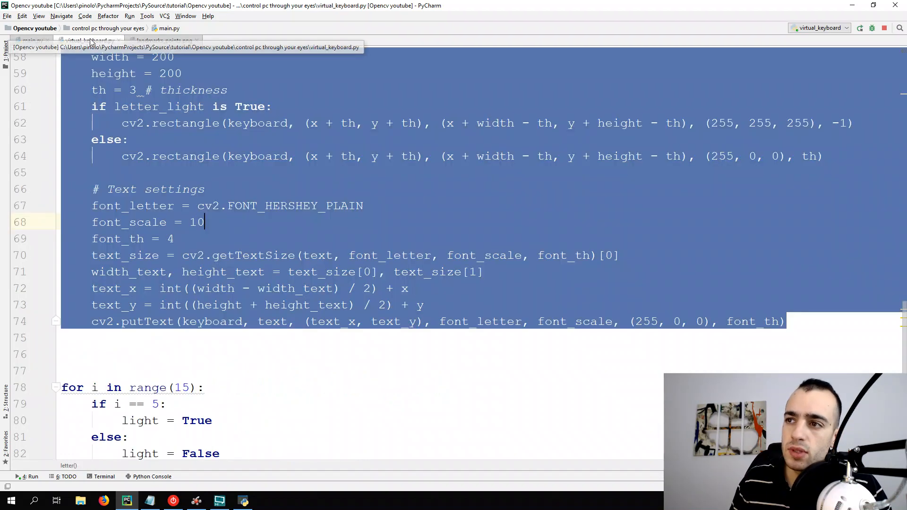
scroll(down, 3)
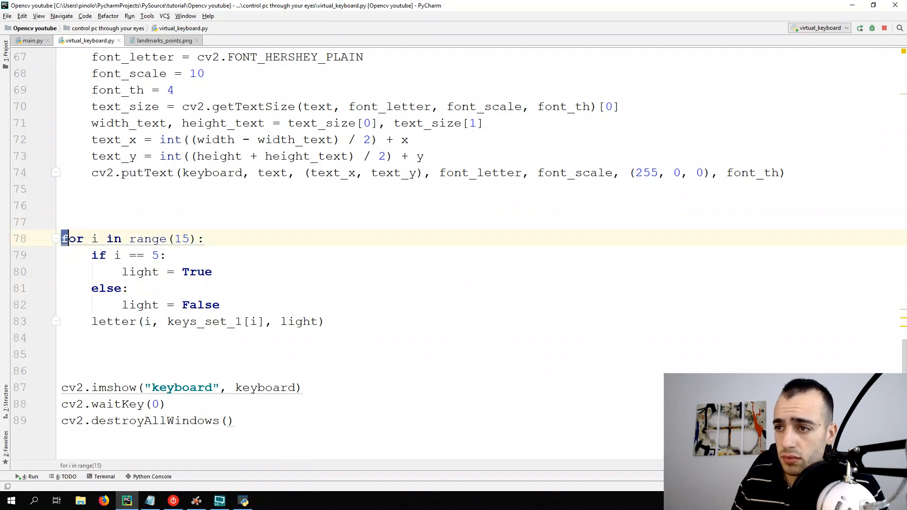
drag(64, 239, 321, 322)
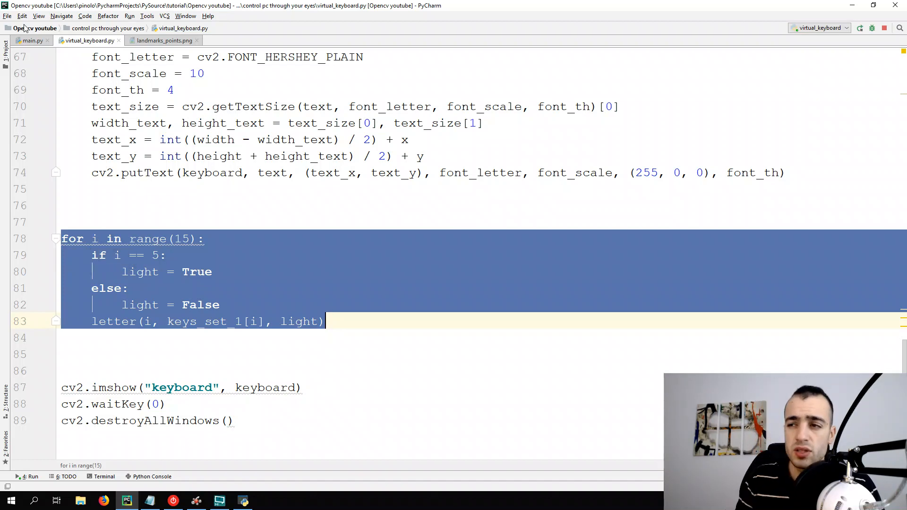
click(32, 41)
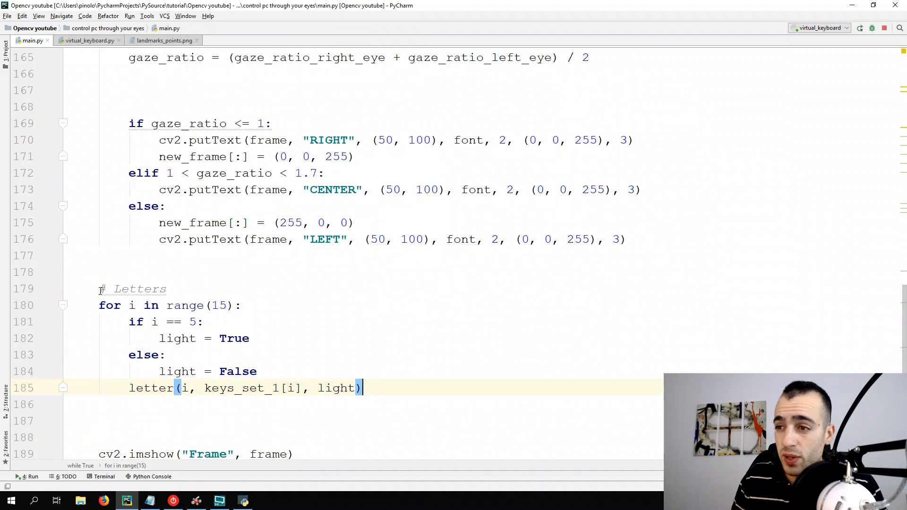
click(105, 289)
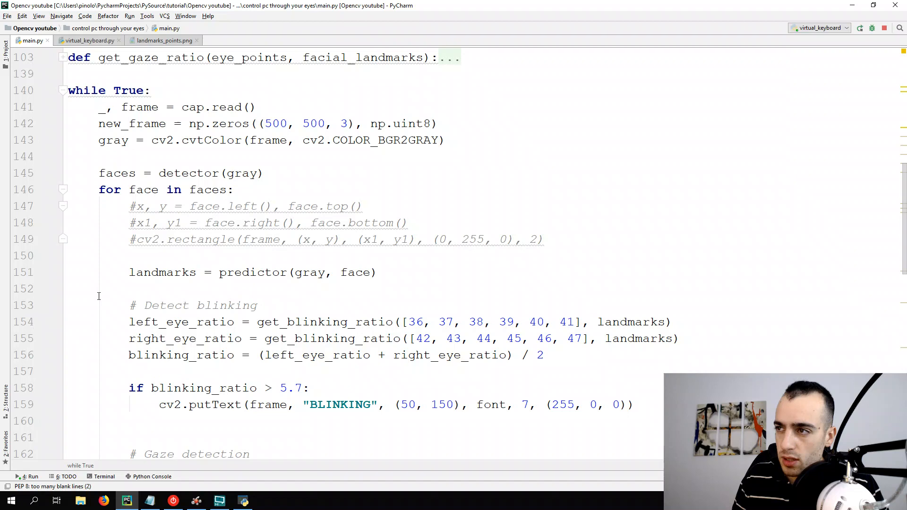
- Scroll down through main.py toward the while loop
scroll(down, 3)
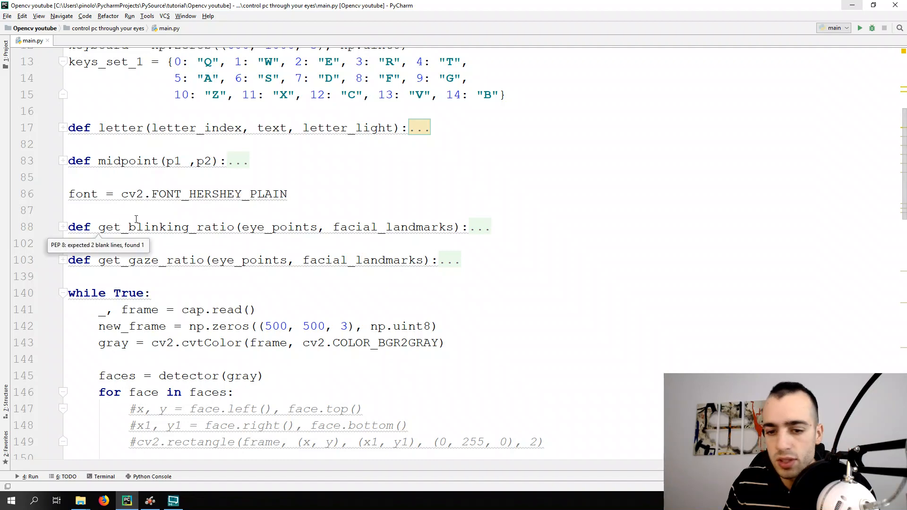
mouse_move(97, 335)
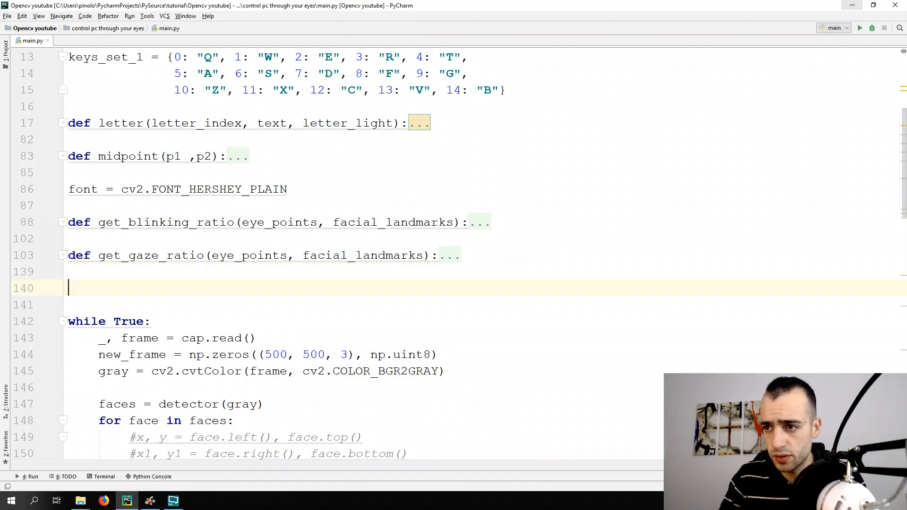
- Add '# Video' and '# Counters' comments with a frames counter incremented each loop
text(# E)
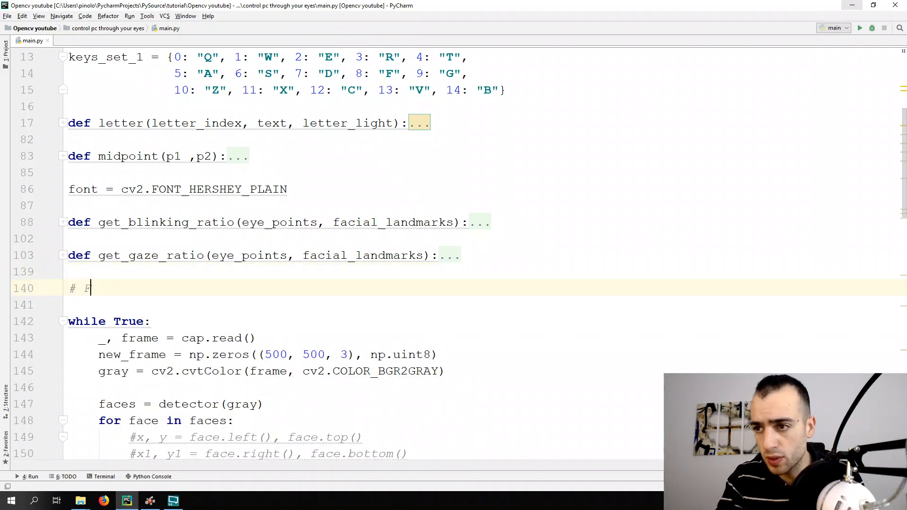
key(Backspace)
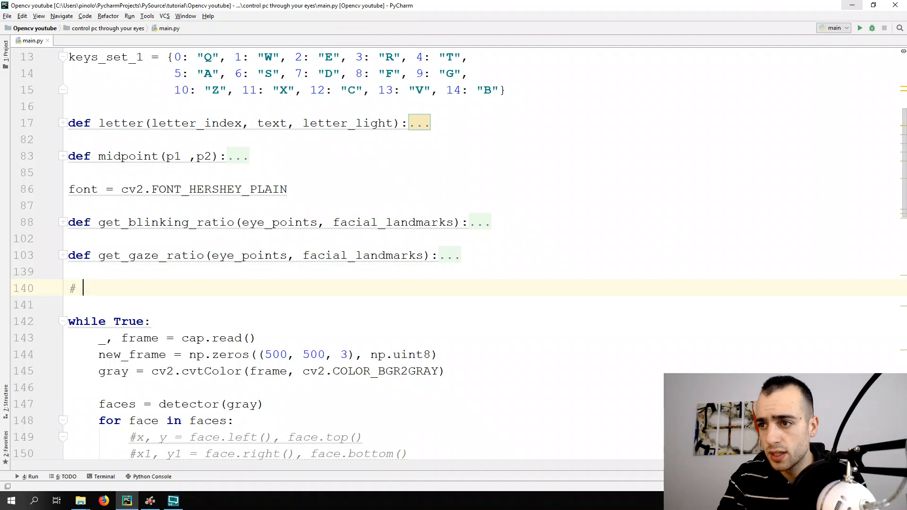
text(Video)
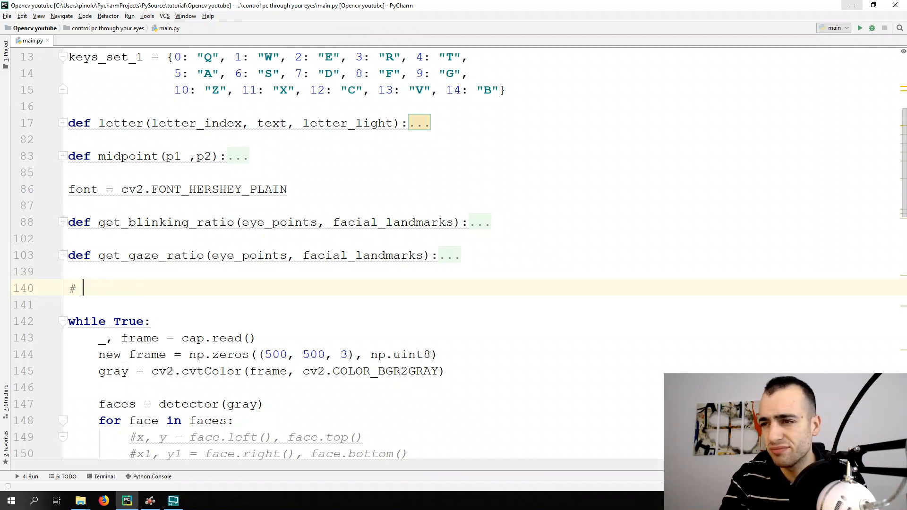
text(Coun)
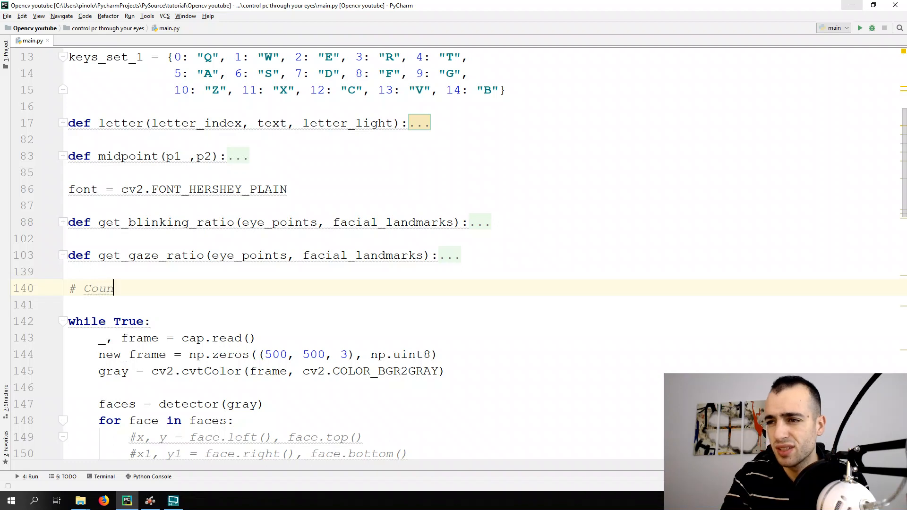
text(ters)
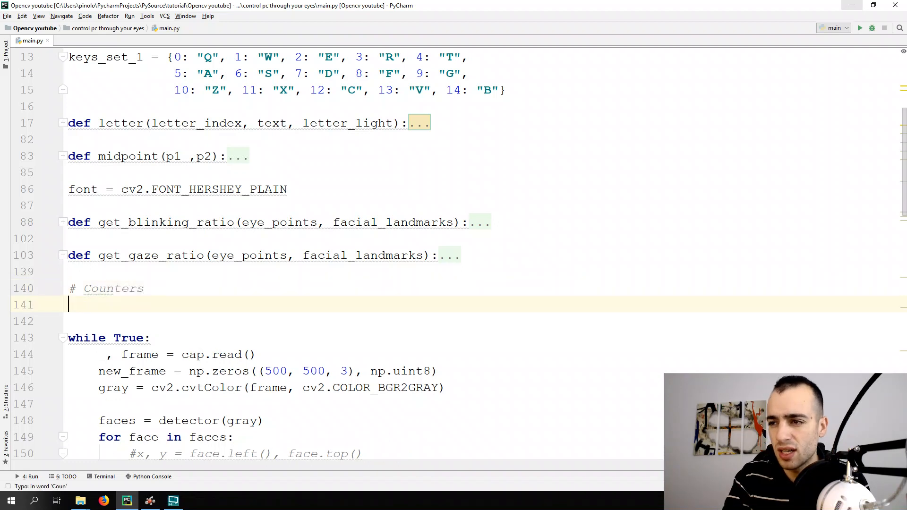
text(frames = 0)
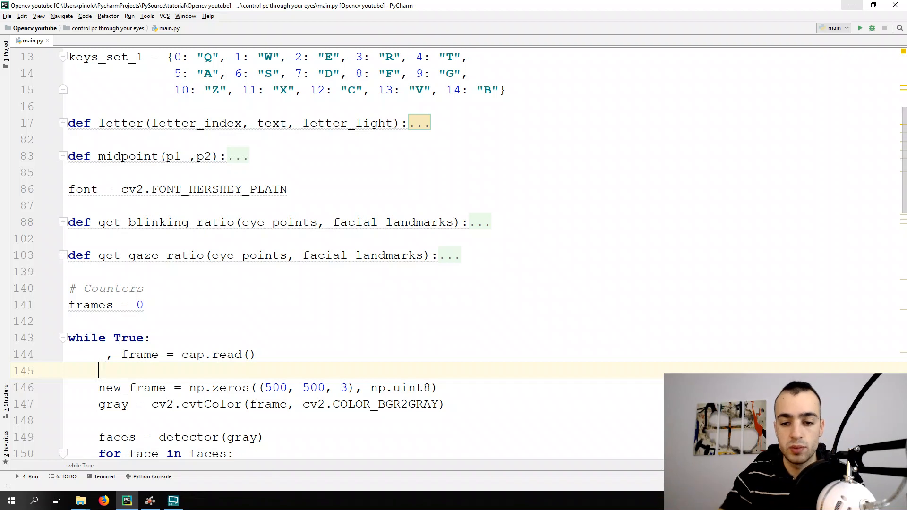
text(frames +=)
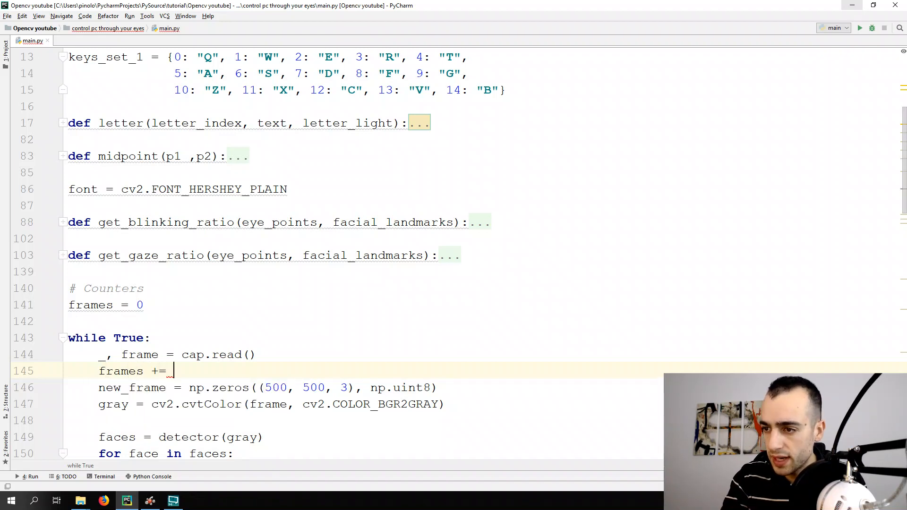
text(1)
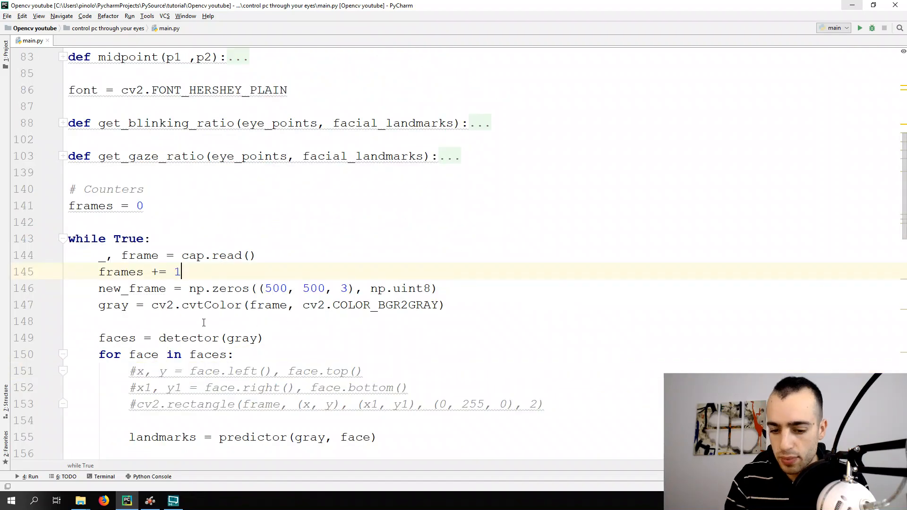
text(pri)
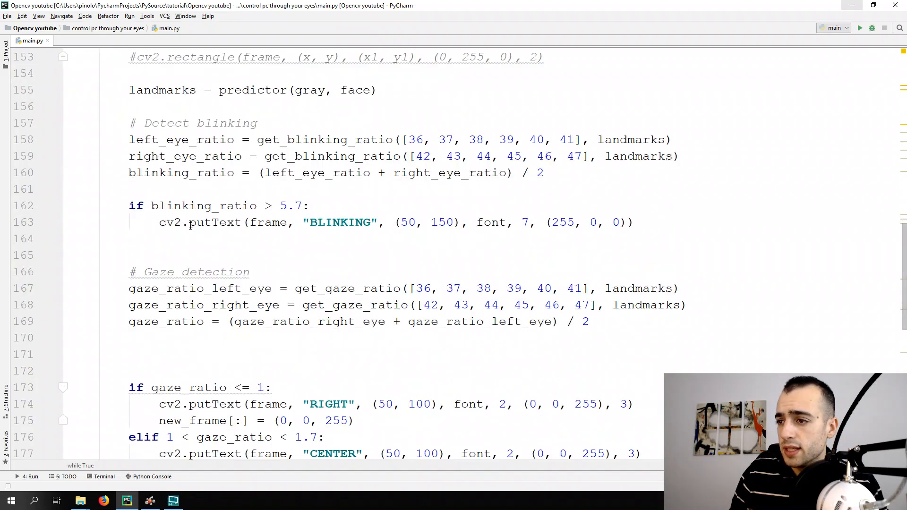
- Add letter_index = 0 under the frames counter
scroll(down, 3)
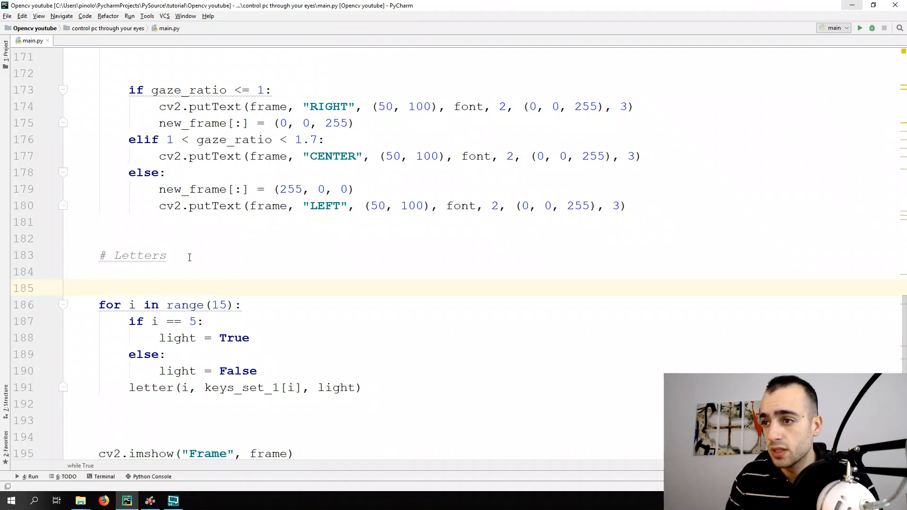
scroll(up, 3)
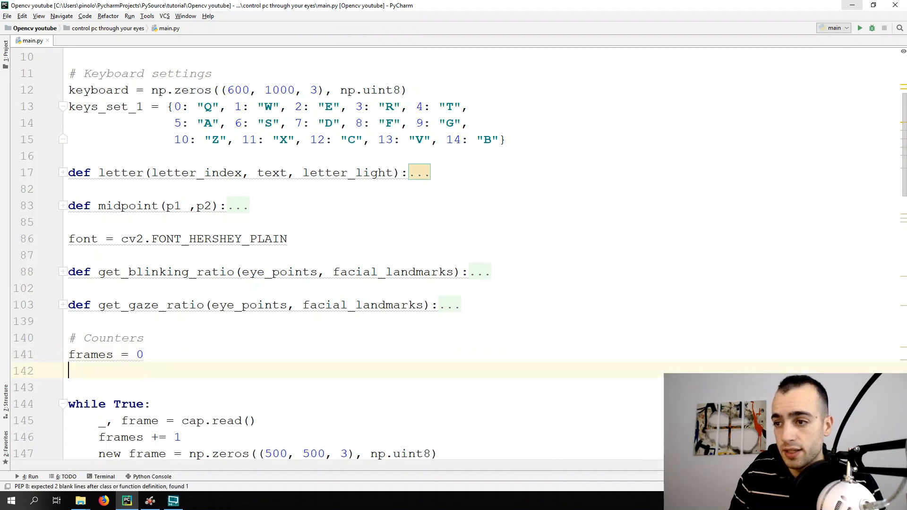
text(letter_inde)
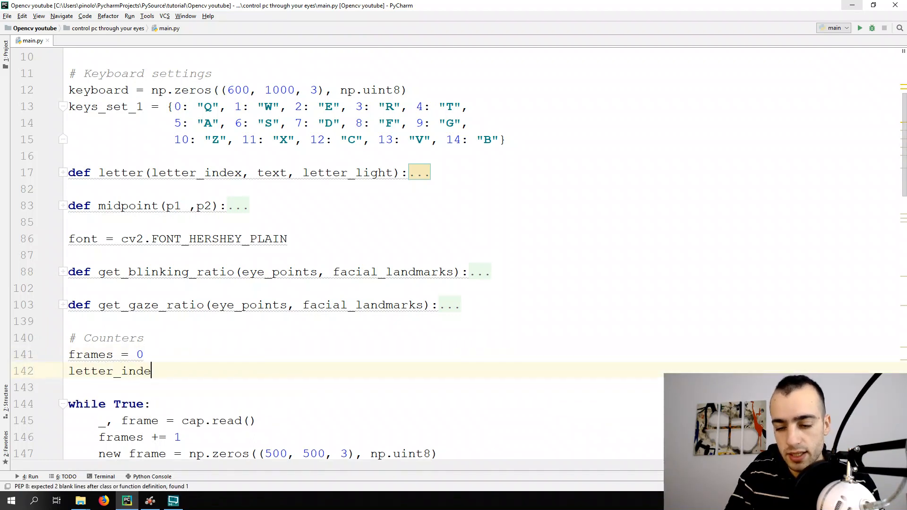
text(x = 0)
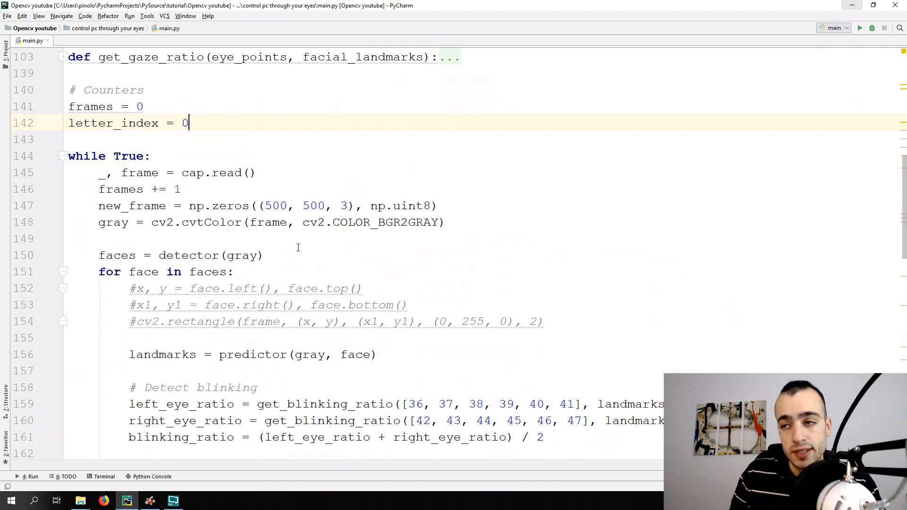
- Under # Letters, write if frames == 10: letter_index += 1 and frames = 0
scroll(down, 3)
text(if )
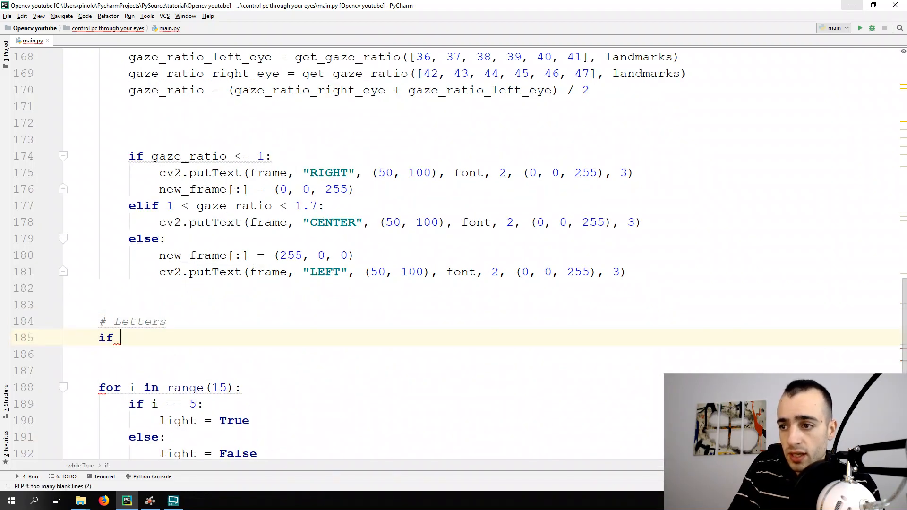
text(frames ==)
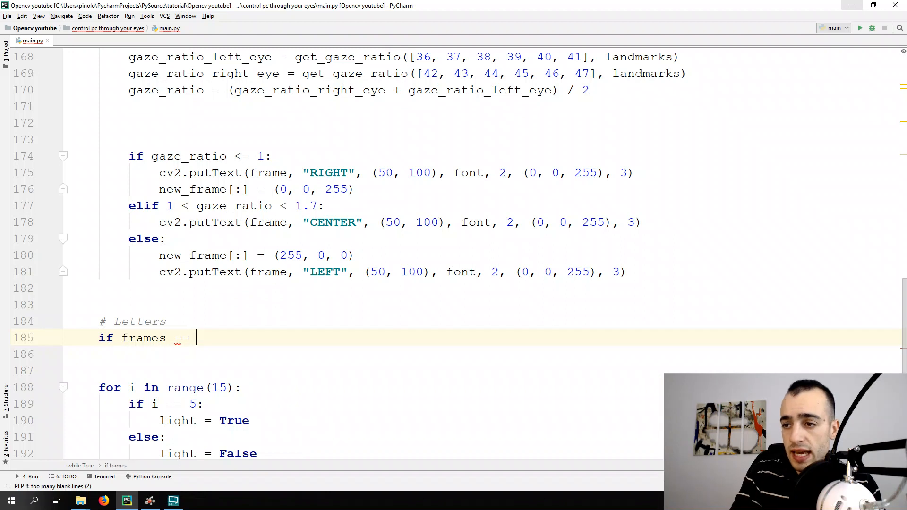
text(10:)
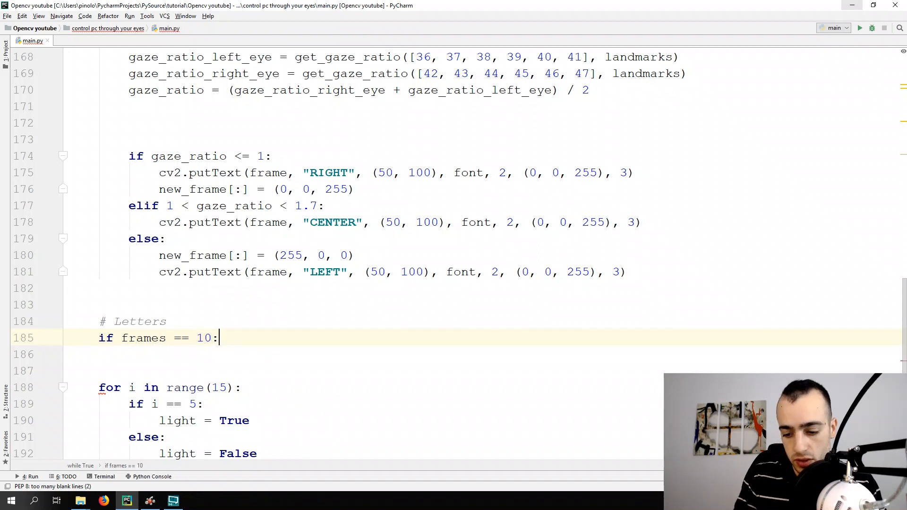
key(enter)
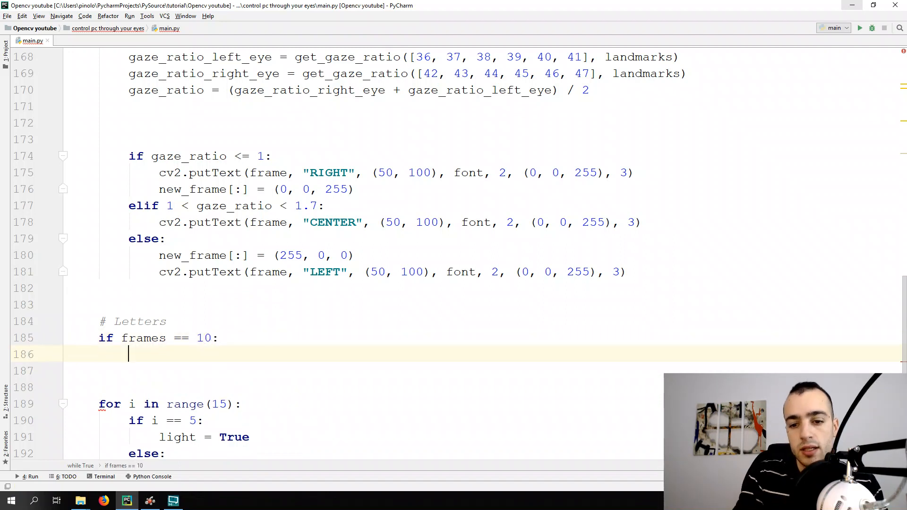
text(letter_index +)
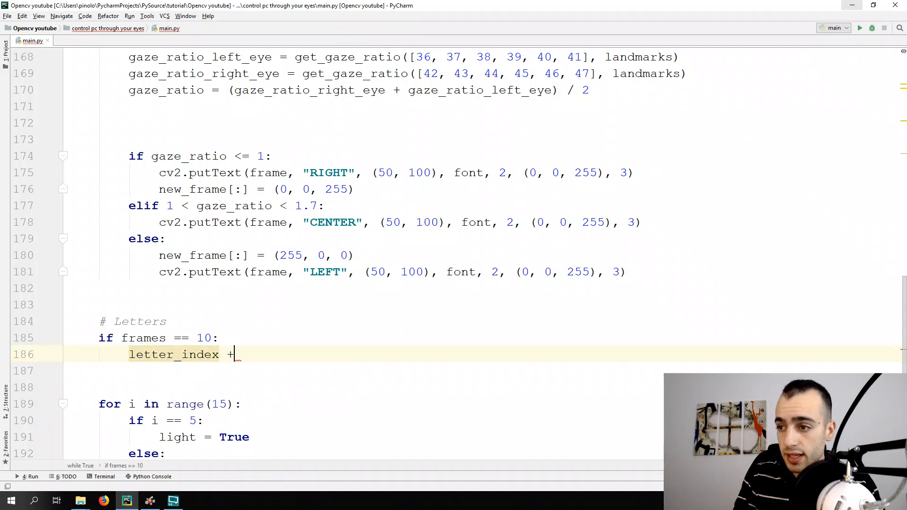
text(= 1)
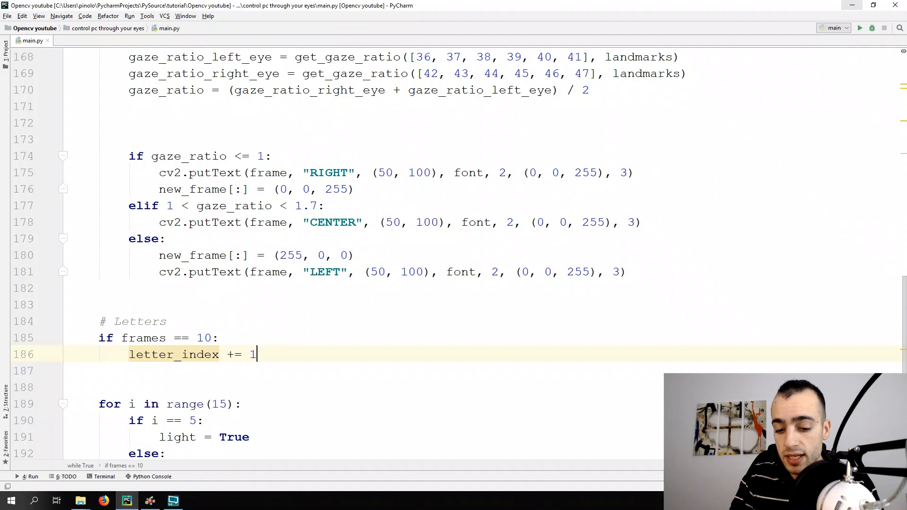
key(enter)
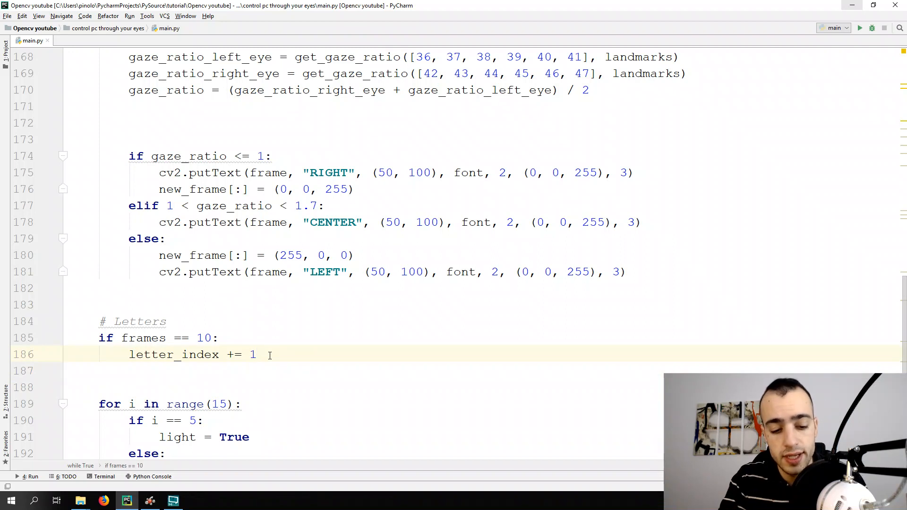
text(frames =)
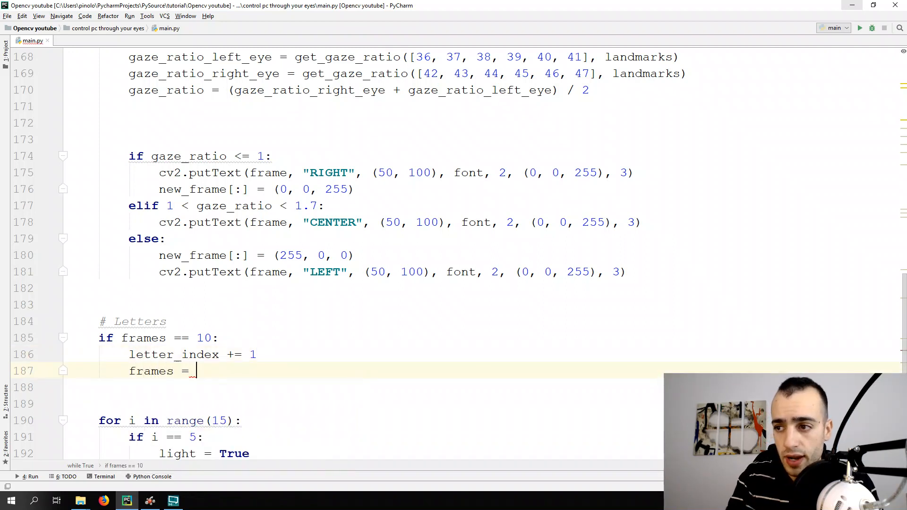
text(0)
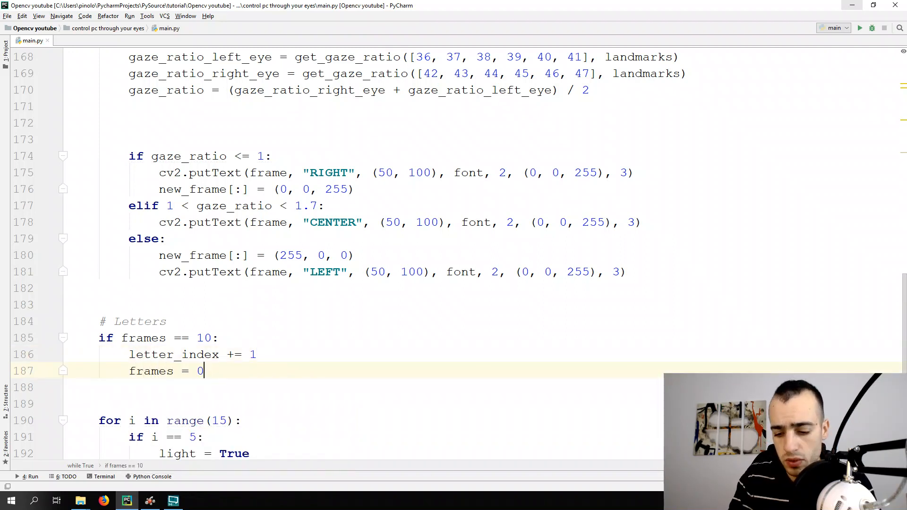
mouse_move(160, 329)
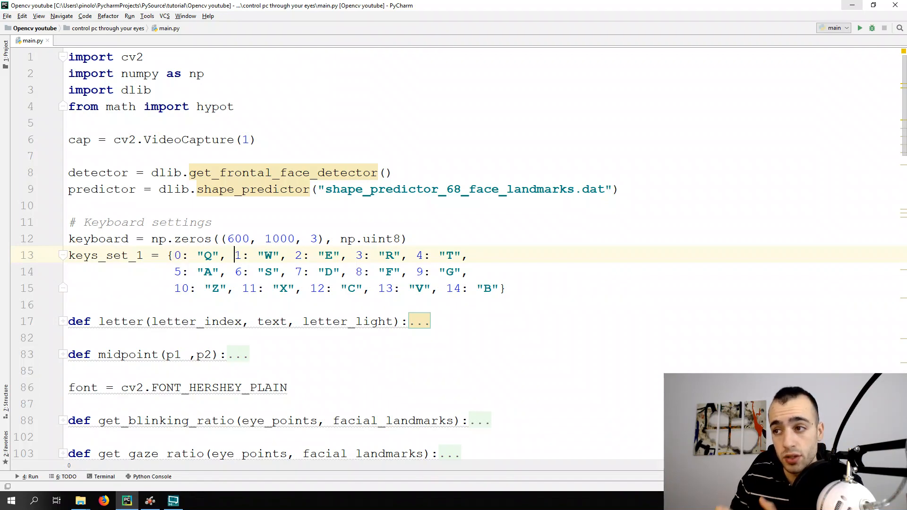
- Change if i == 5: to if i == letter_index: in the key loop
double_click(329, 255)
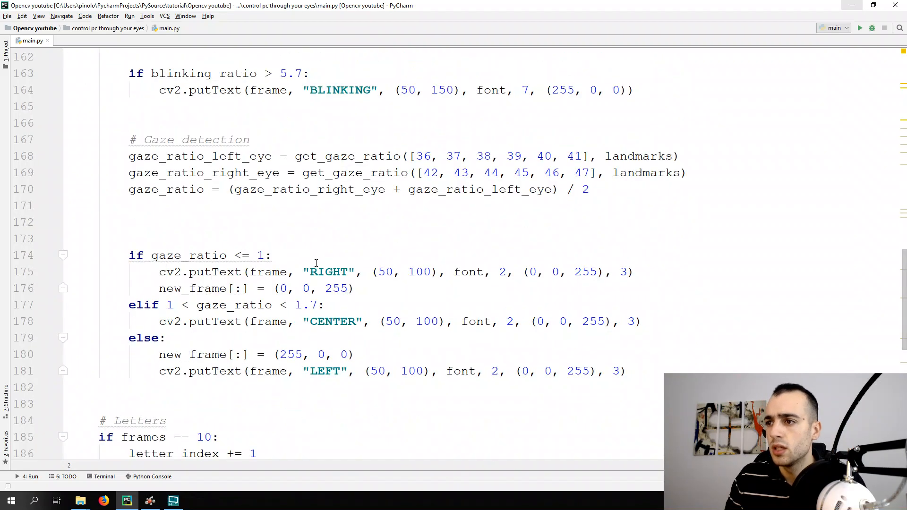
scroll(down, 3)
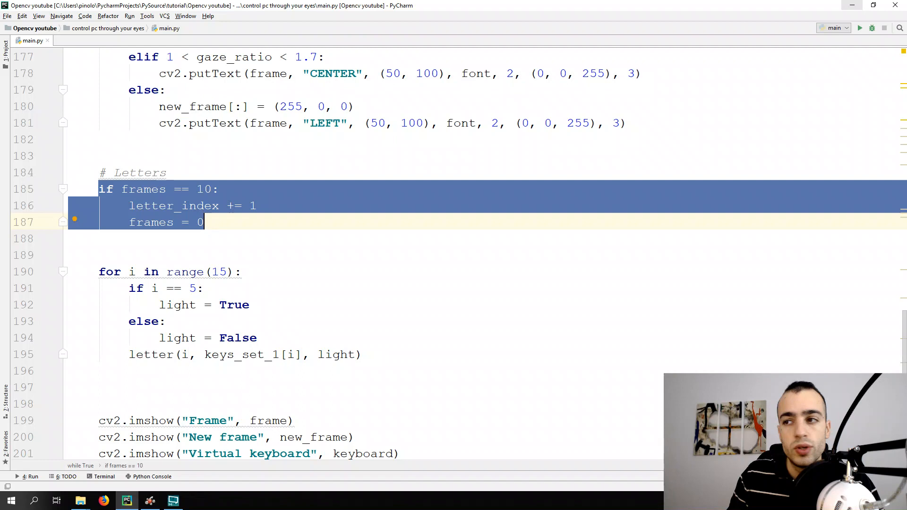
click(177, 305)
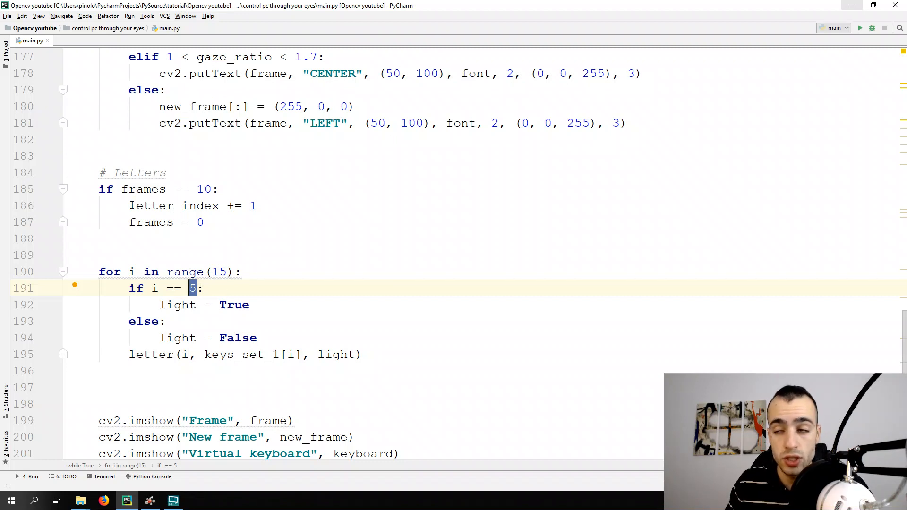
double_click(152, 206)
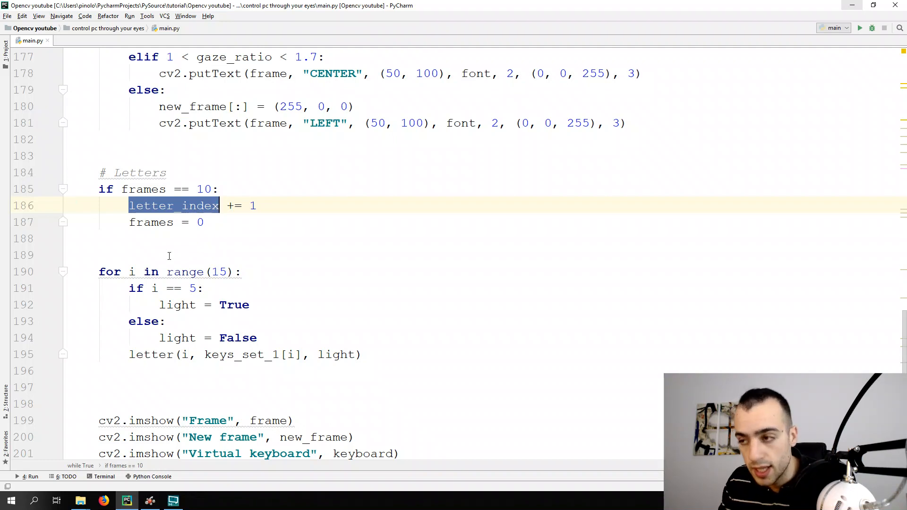
text(letter_index)
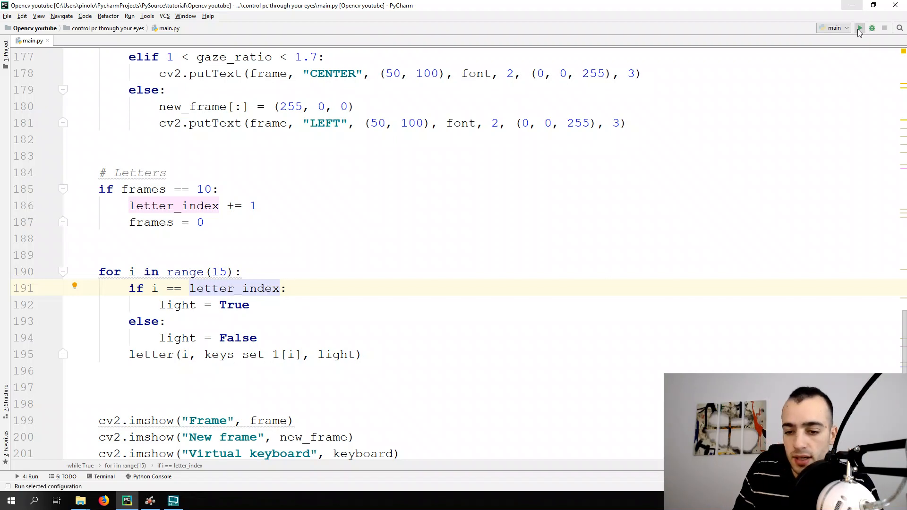
- Run the main configuration to test the cycling lit key
click(859, 28)
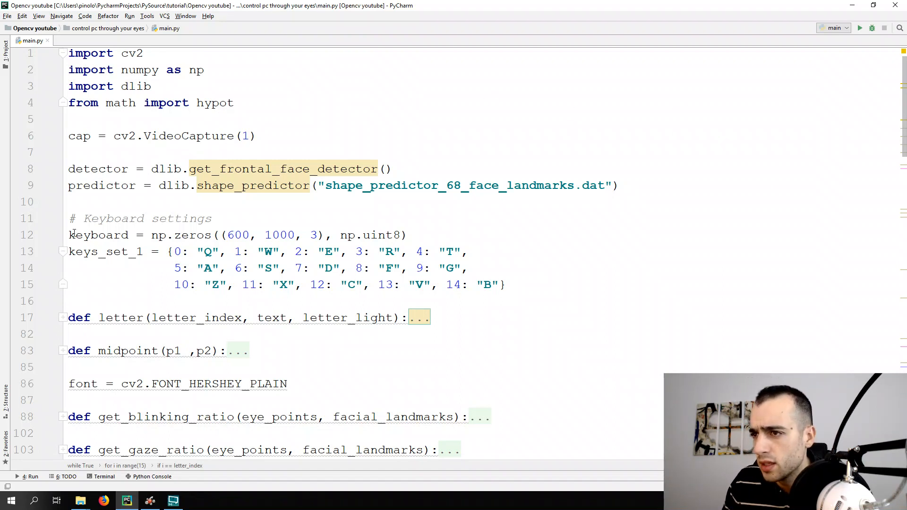
- Add keyboard[:] = (0, 0, 0) right after the camera frame read in the loop
click(394, 218)
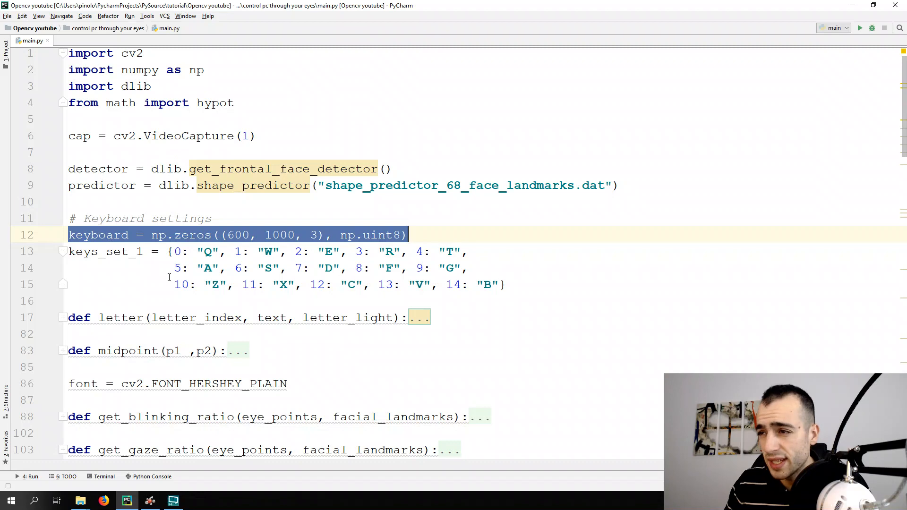
scroll(down, 3)
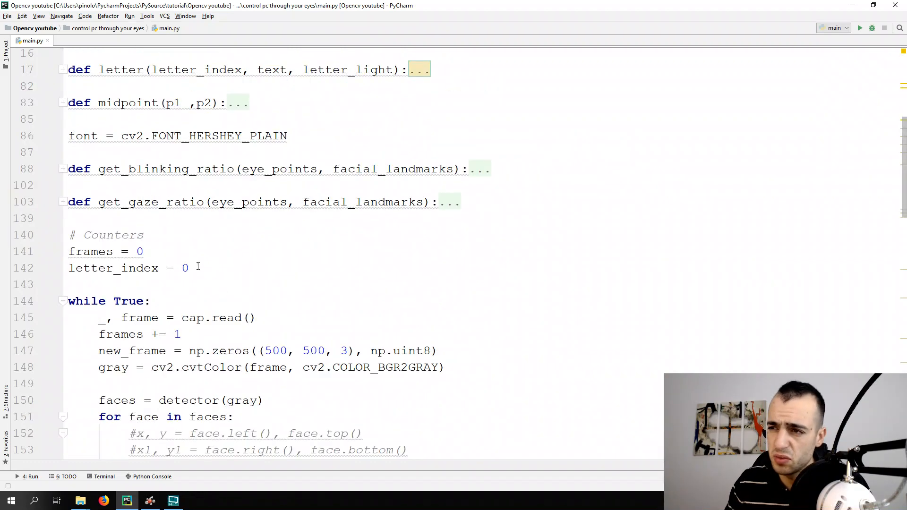
scroll(down, 3)
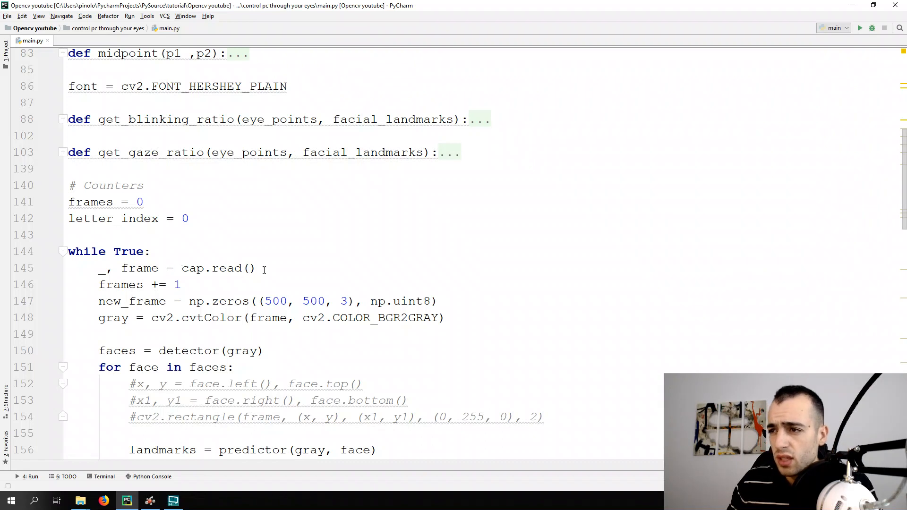
click(250, 267)
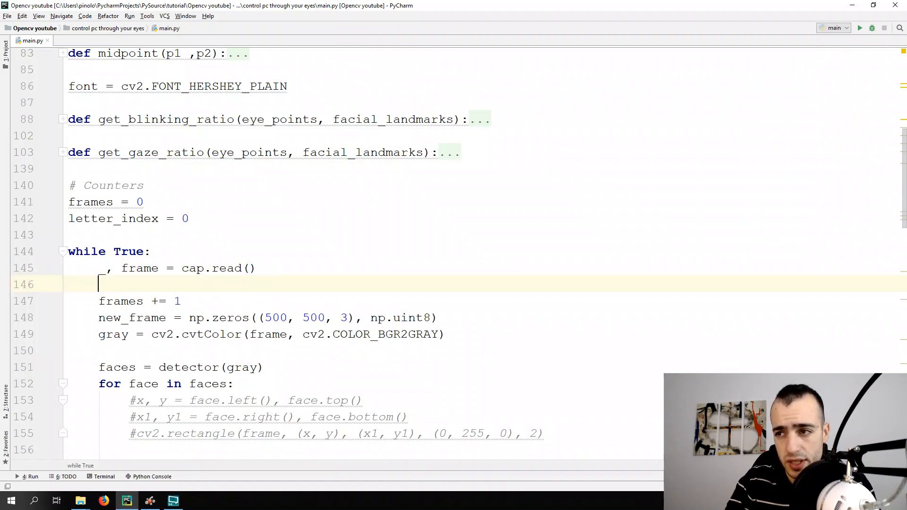
text(keyboard)
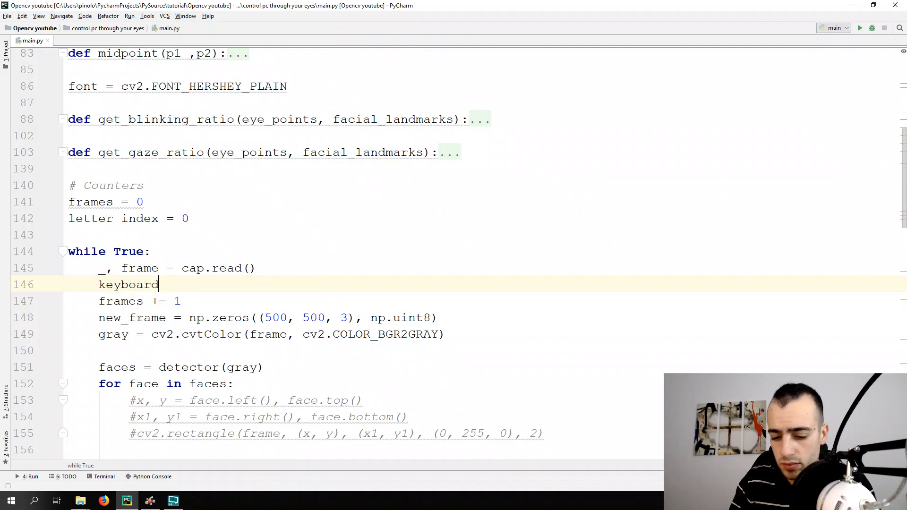
text([:])
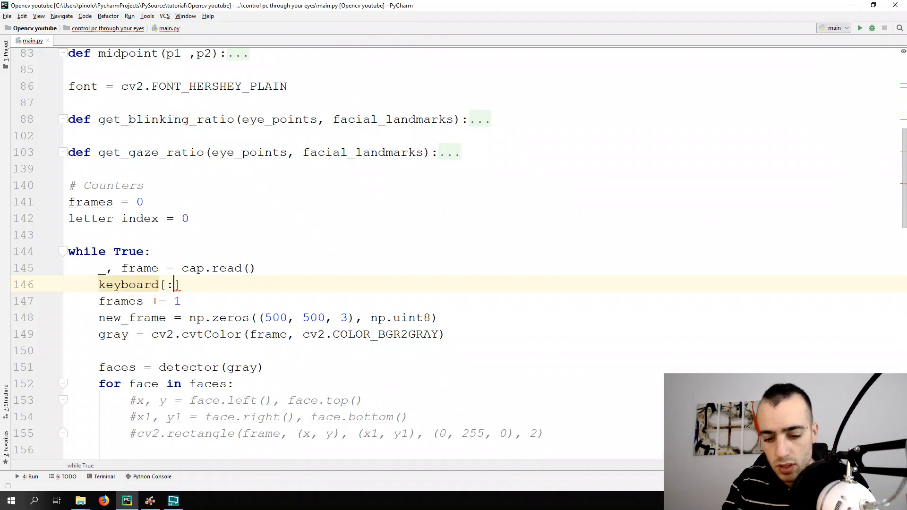
text(=)
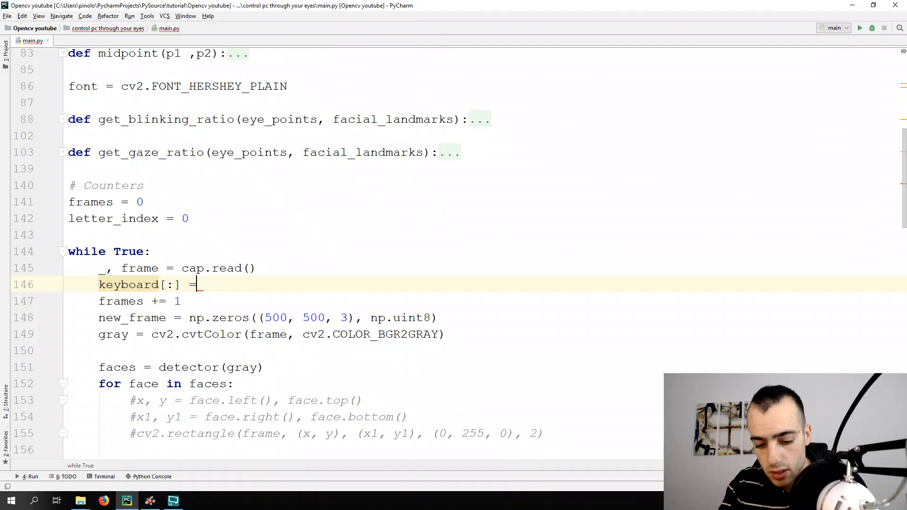
text(())
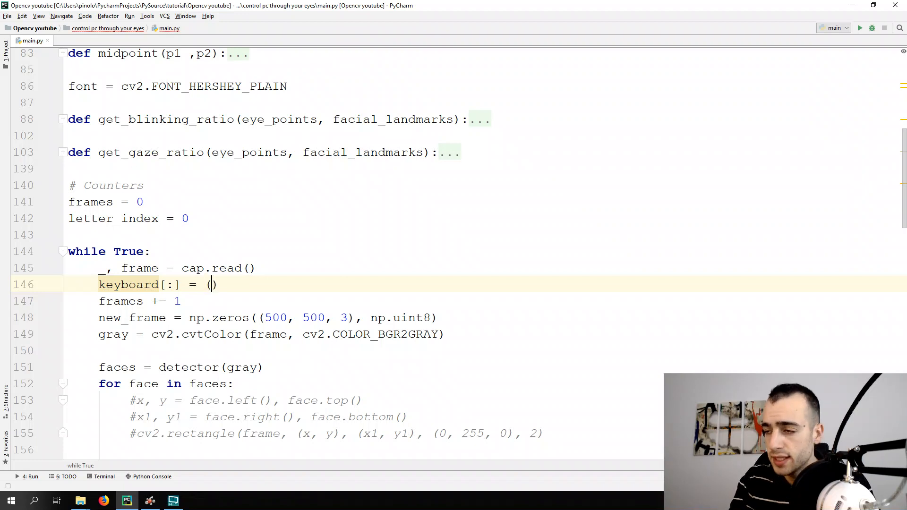
text(0, 0, 0)
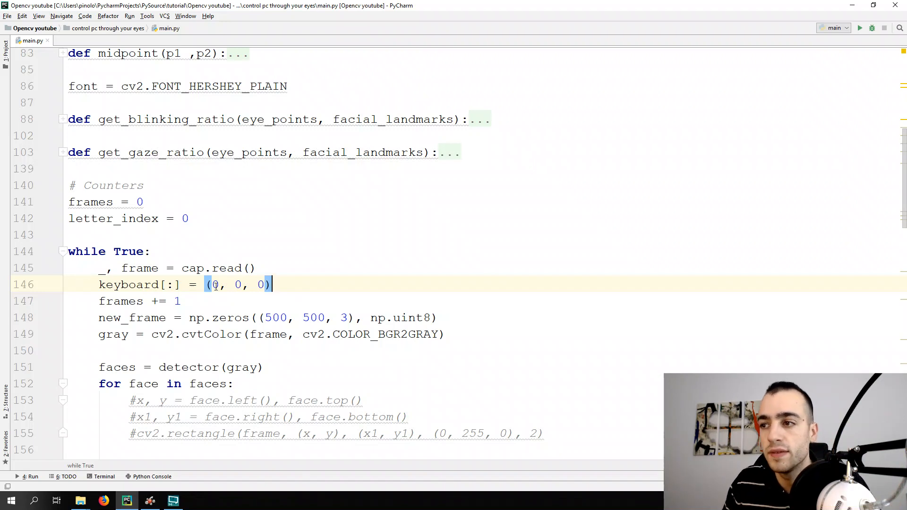
mouse_move(238, 264)
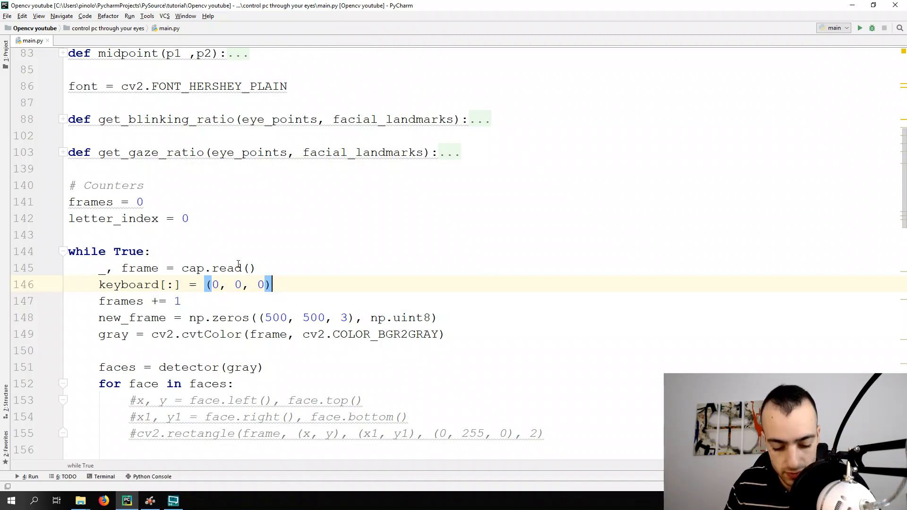
mouse_move(860, 28)
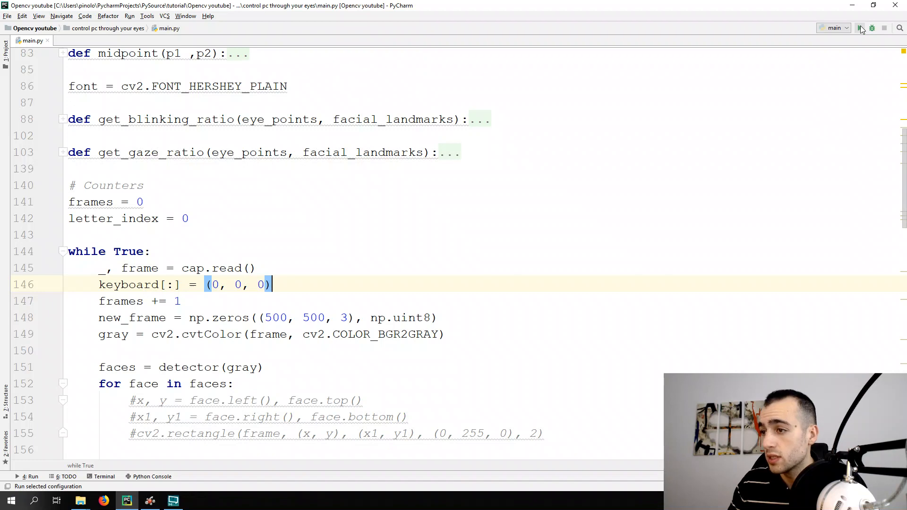
click(861, 28)
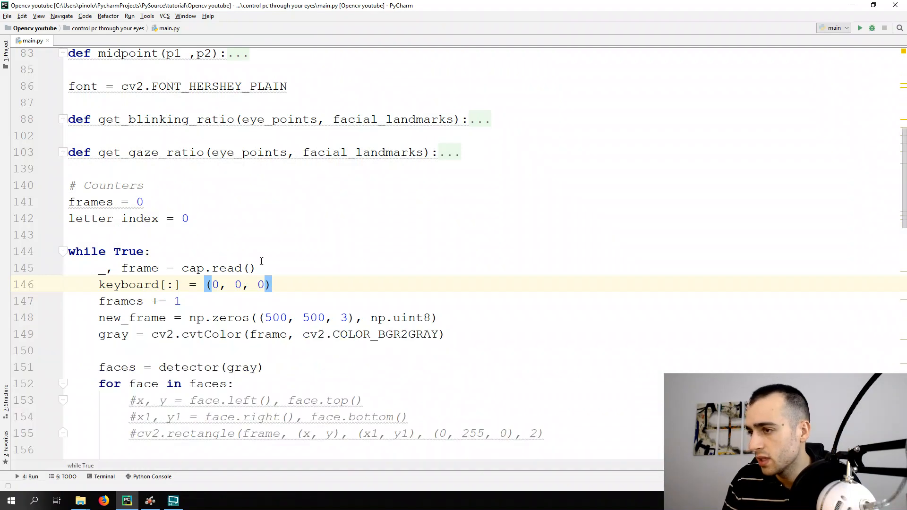
- After frames = 0, add 'if letter_index == 15: letter_index = 0'
scroll(down, 3)
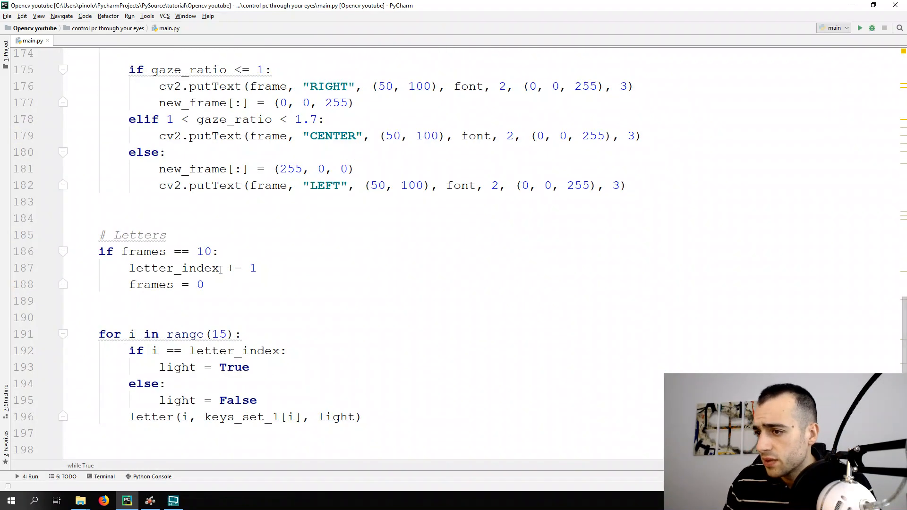
scroll(down, 3)
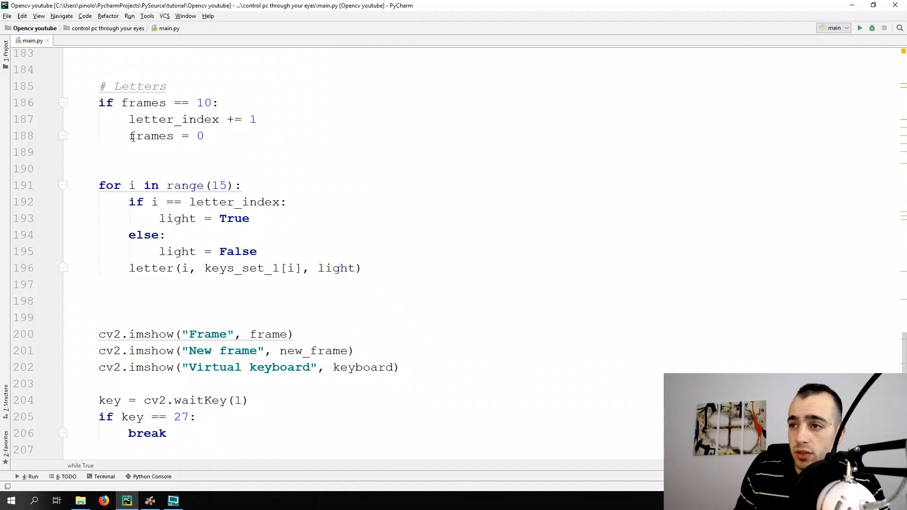
click(215, 136)
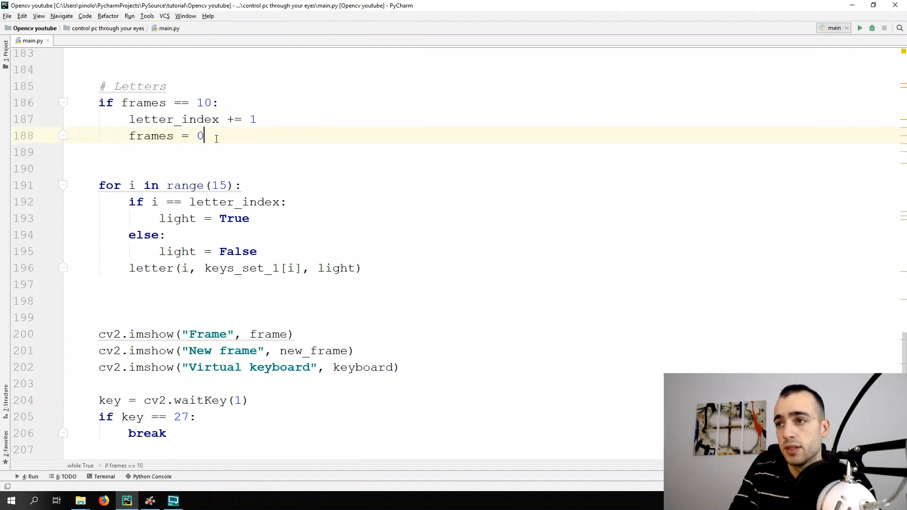
text(if letter_index)
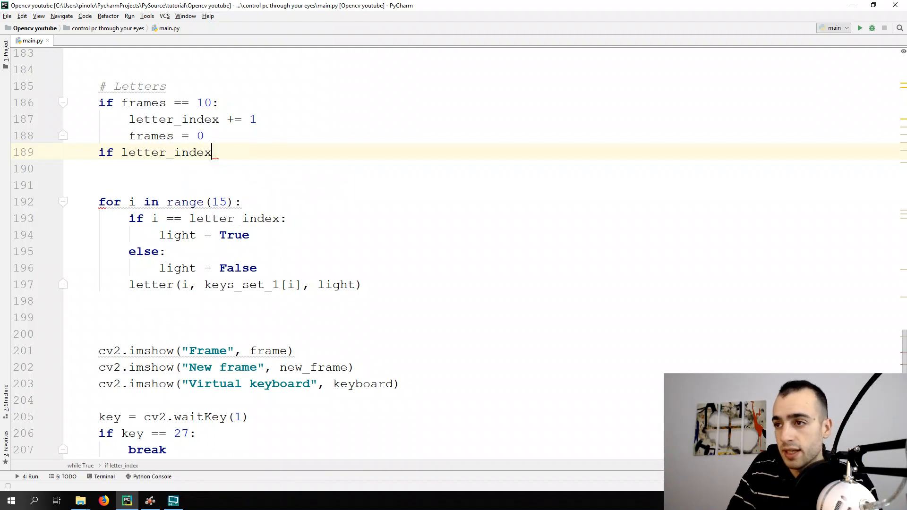
text(==)
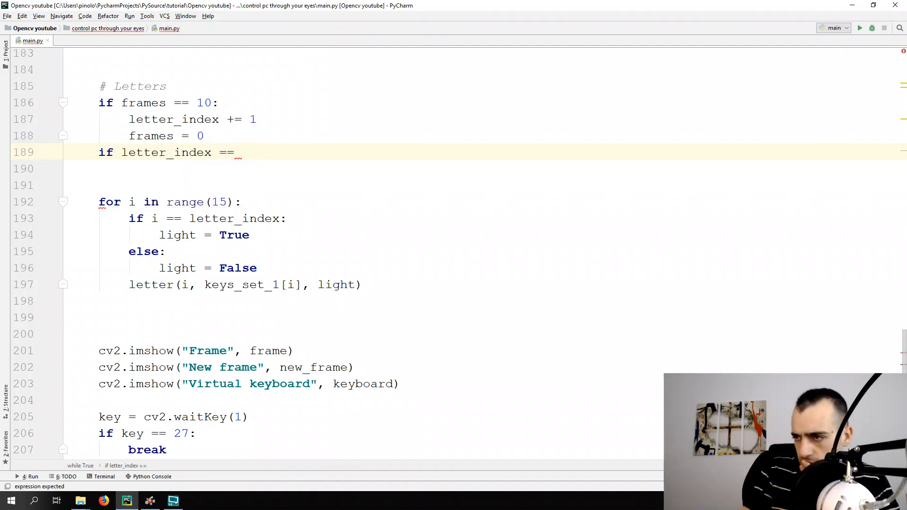
text(15:)
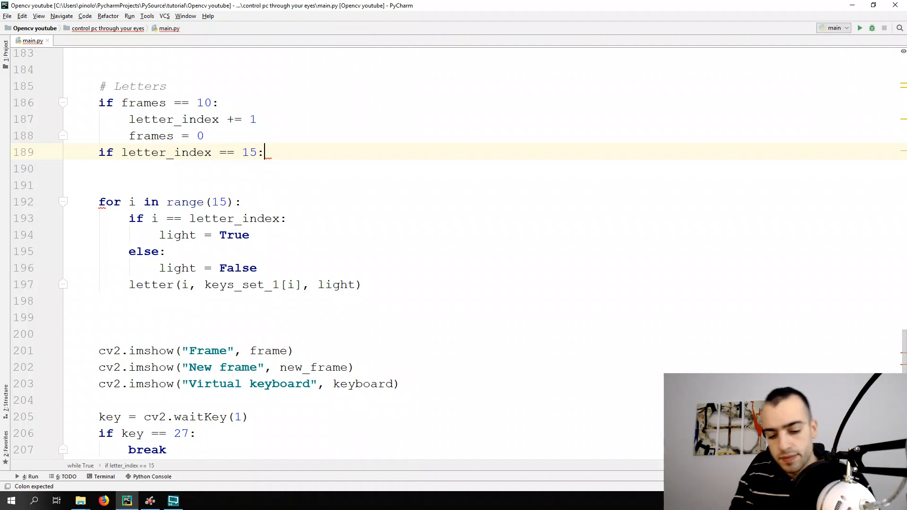
text(letter)
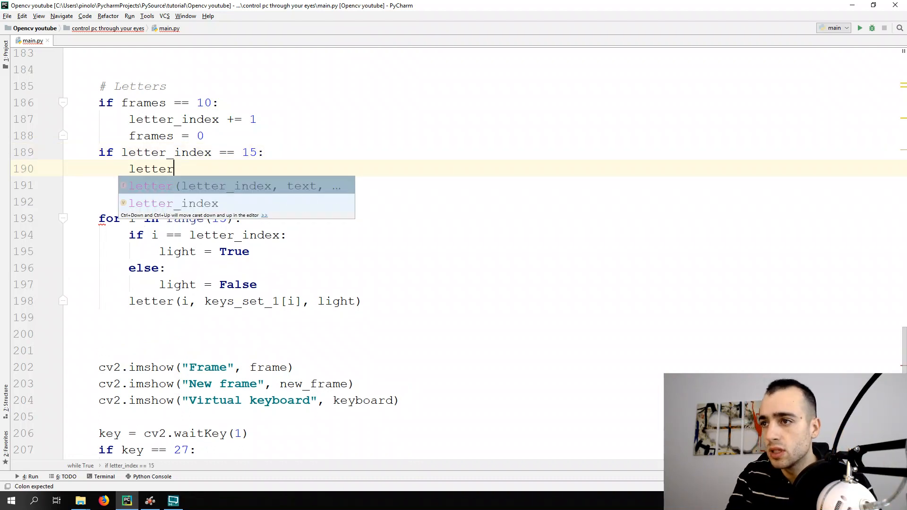
text(_i)
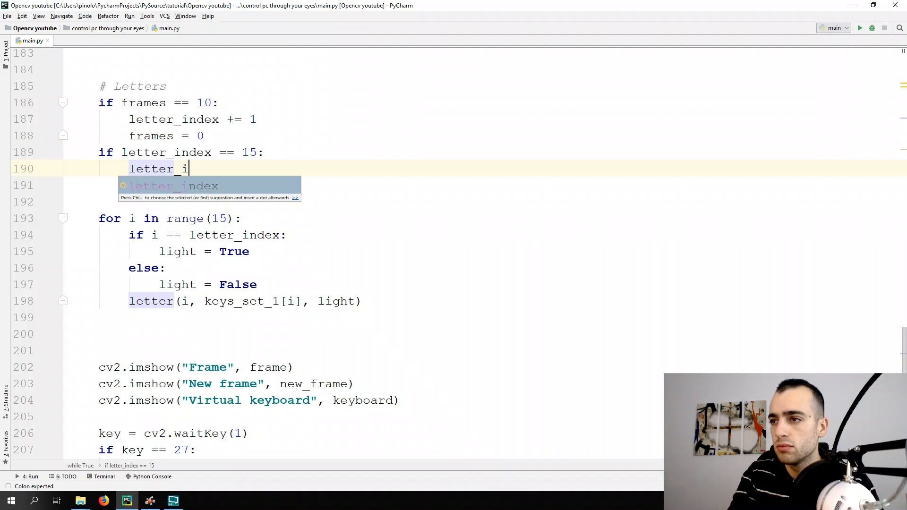
text(ndex = 0)
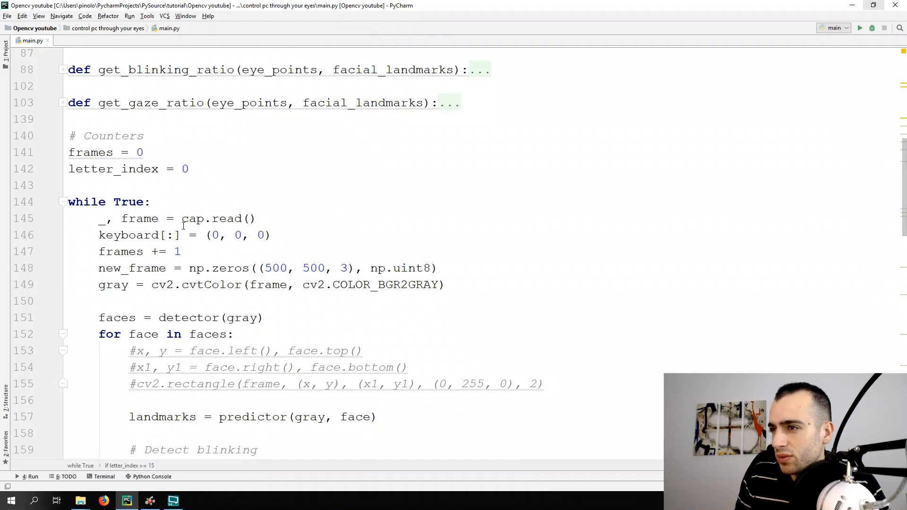
- Add a blank line after the cap.read() line, above the keyboard reset
click(859, 28)
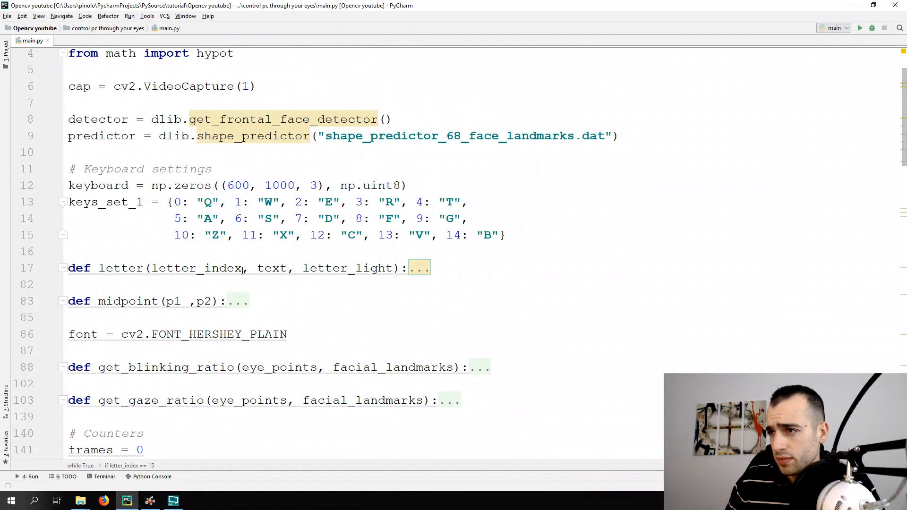
scroll(down, 3)
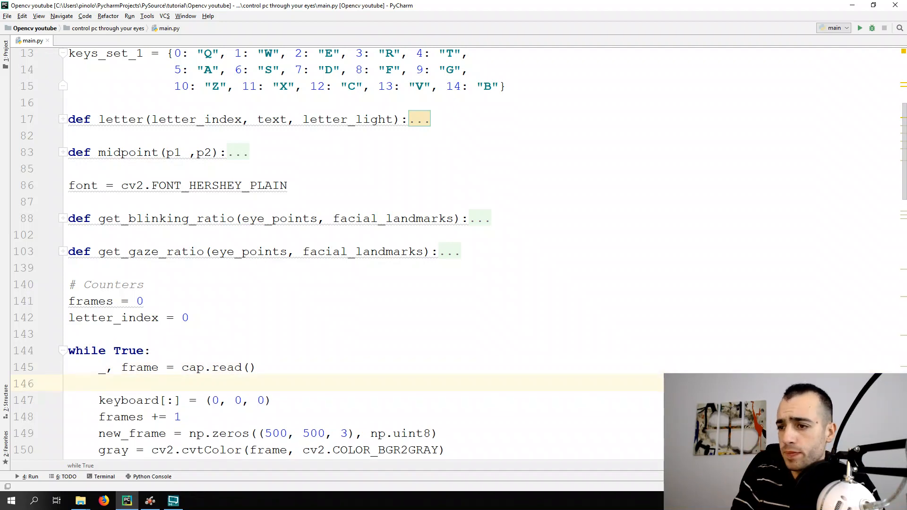
- Type cv2.resize(frame, None, fx=0.5, fy=0.5) on the new line after the frame read
text(cv2.resize()
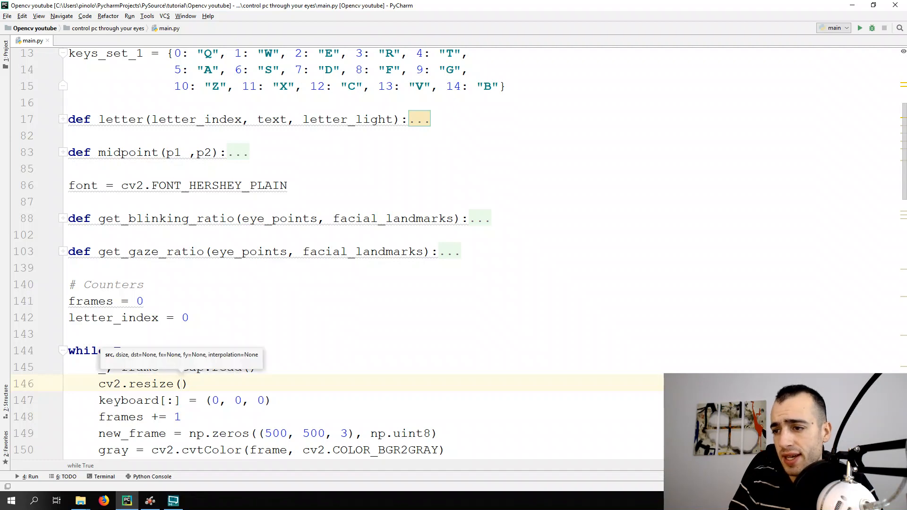
text(frame,)
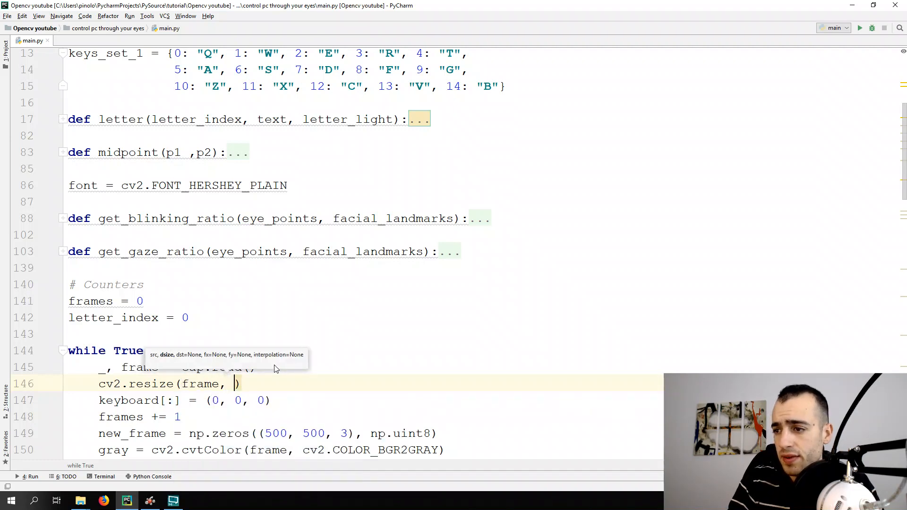
text(None, fx=)
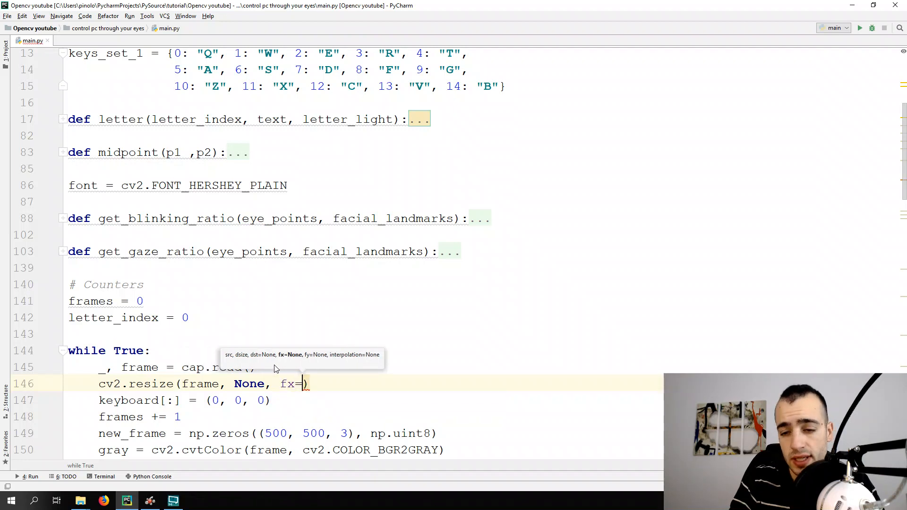
text(0.5,)
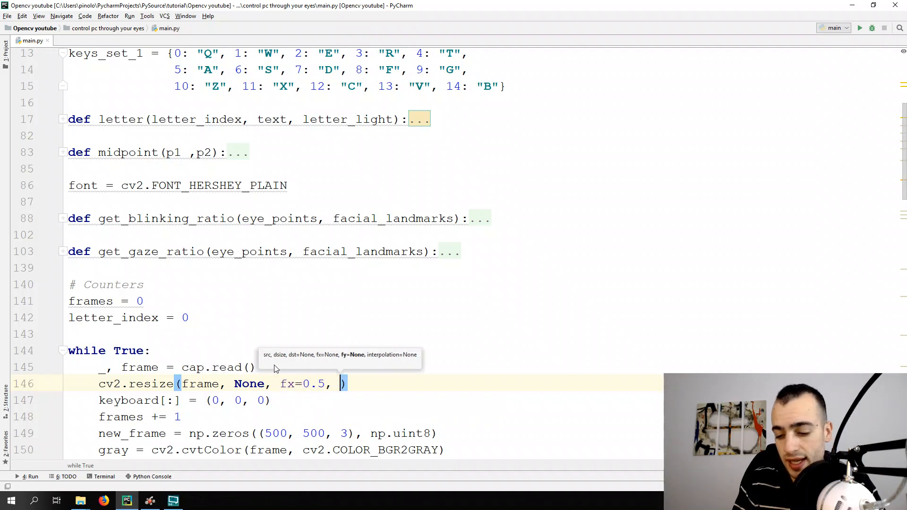
text(fy)
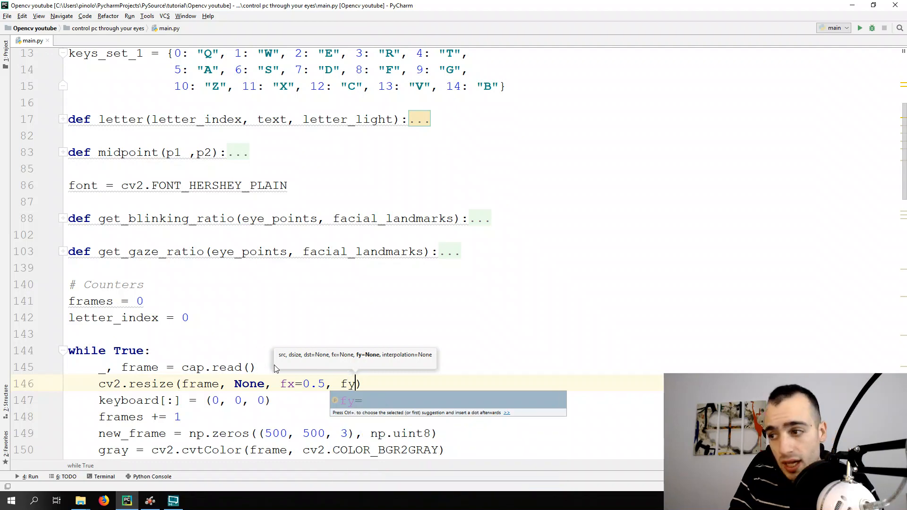
text(=0.5)
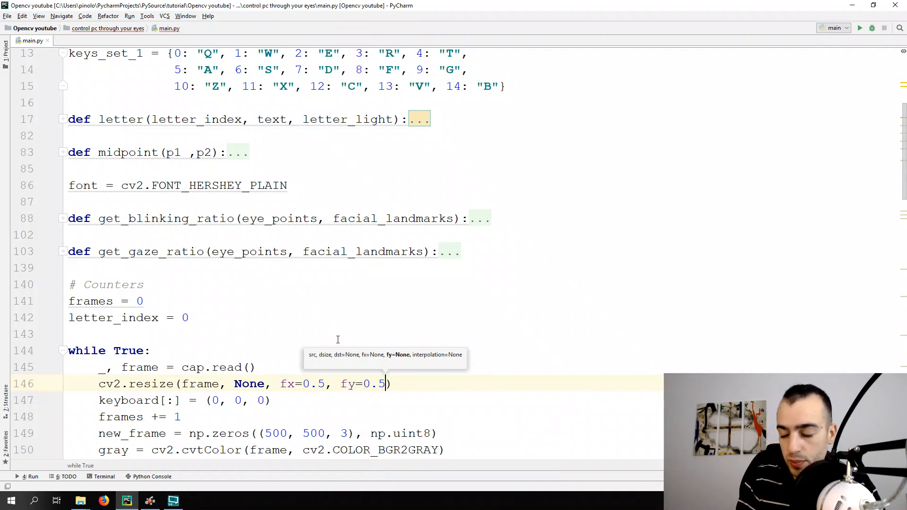